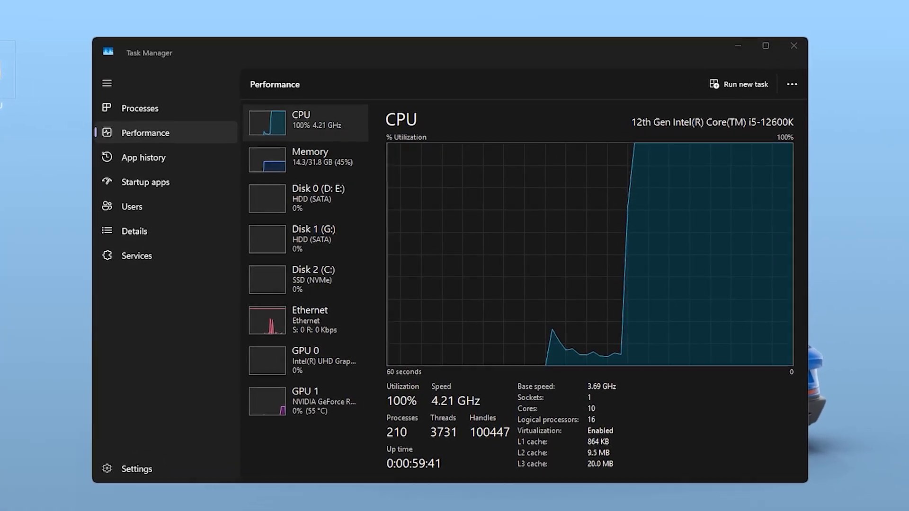
# Check the CPU graph at 100% in Task Manager, then search Windows for 'disk'
pyautogui.click(305, 400)
pyautogui.write('disk')
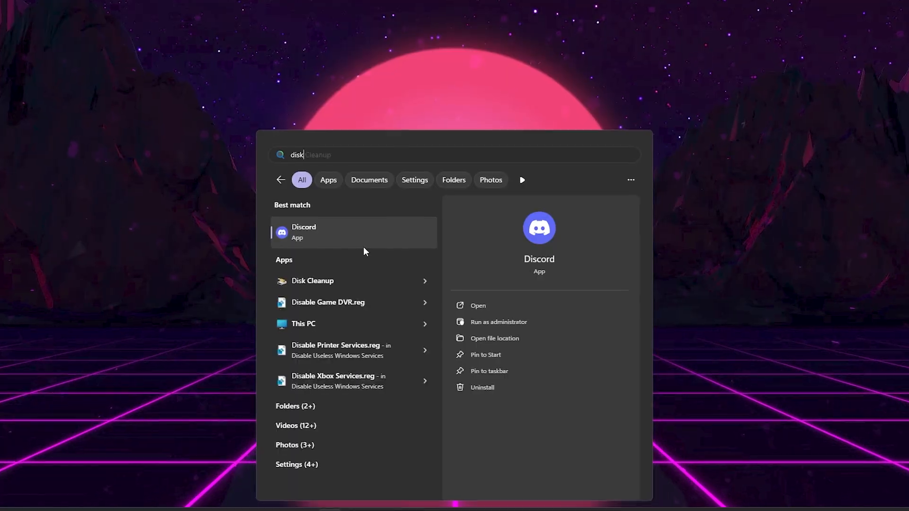
# Run Disk Cleanup on drive C: and permanently delete the checked temporary files
pyautogui.click(312, 280)
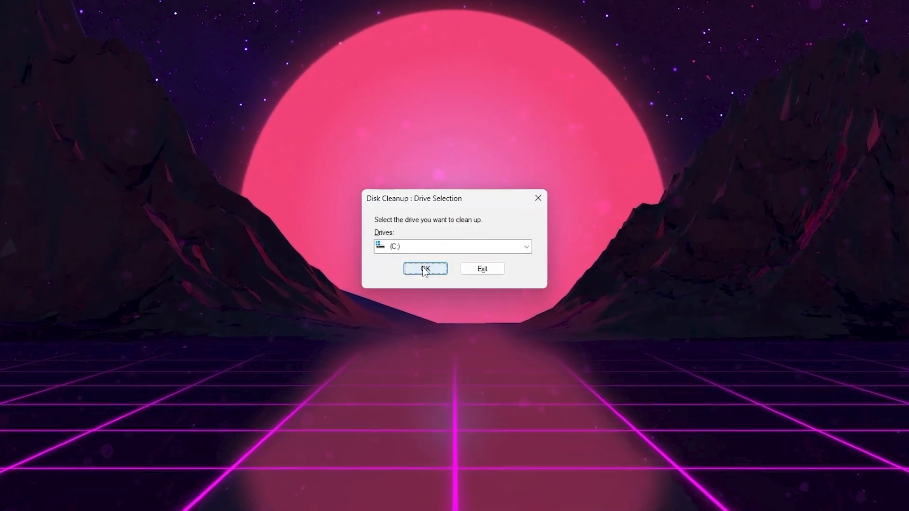
pyautogui.click(424, 268)
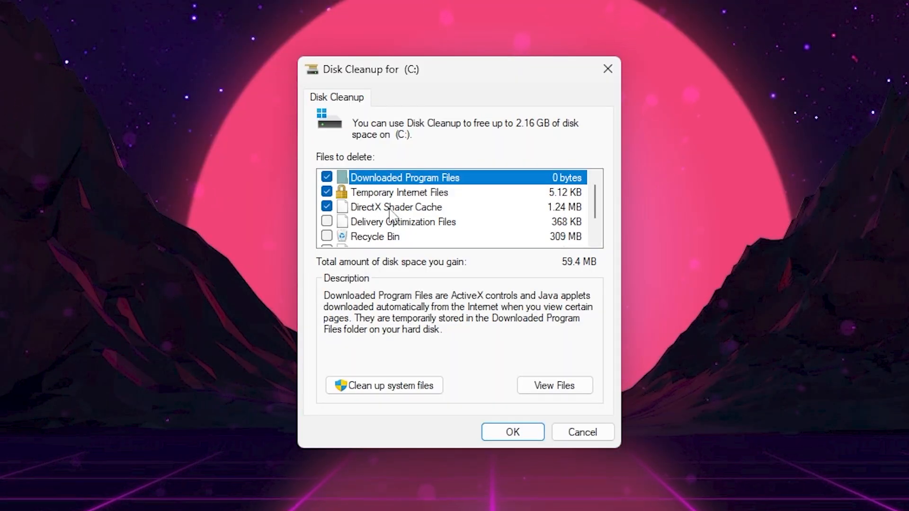
pyautogui.click(511, 432)
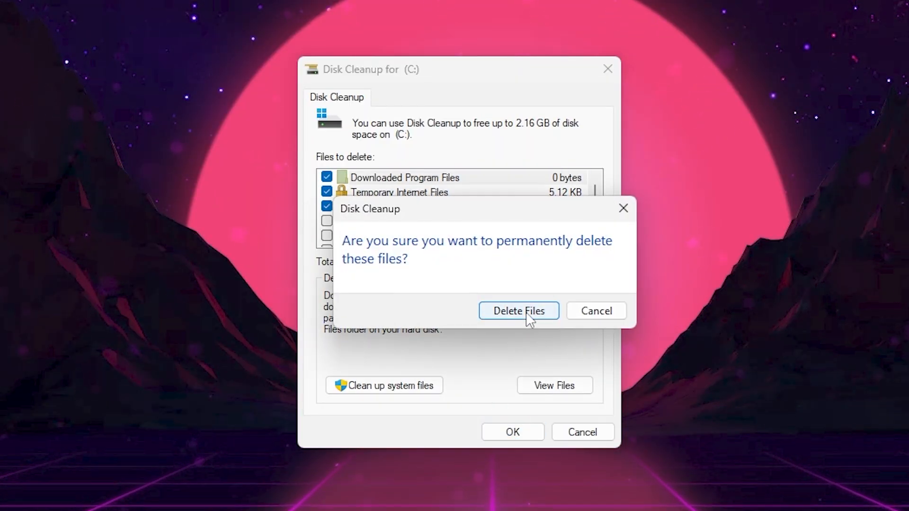
pyautogui.click(518, 311)
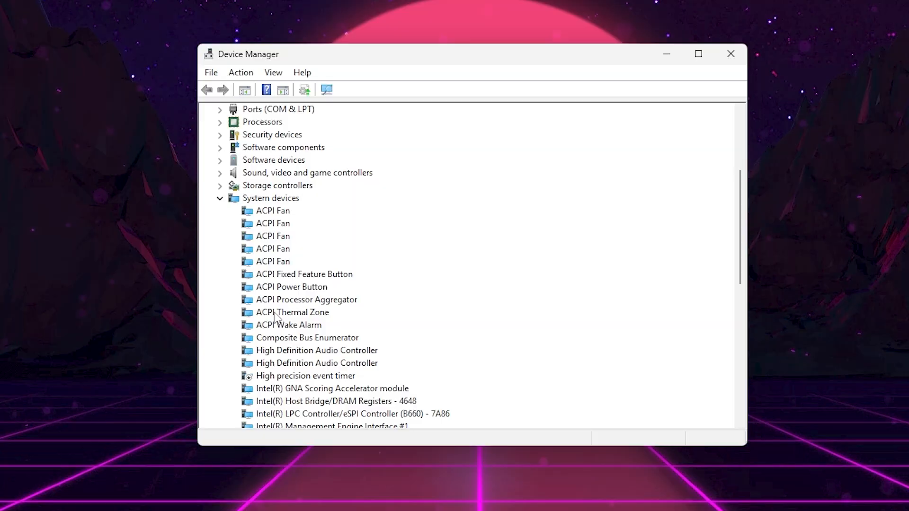
# Disable the High precision event timer device and close Device Manager
pyautogui.click(306, 375)
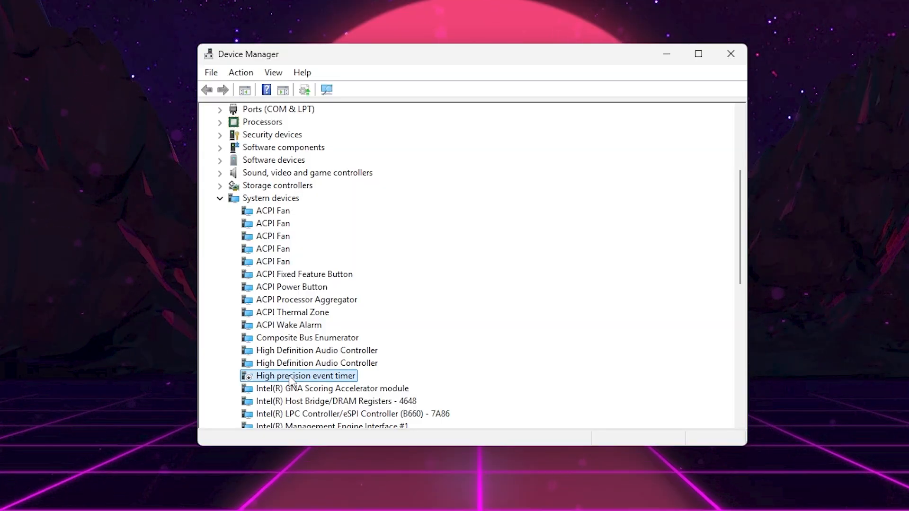
pyautogui.rightClick(298, 375)
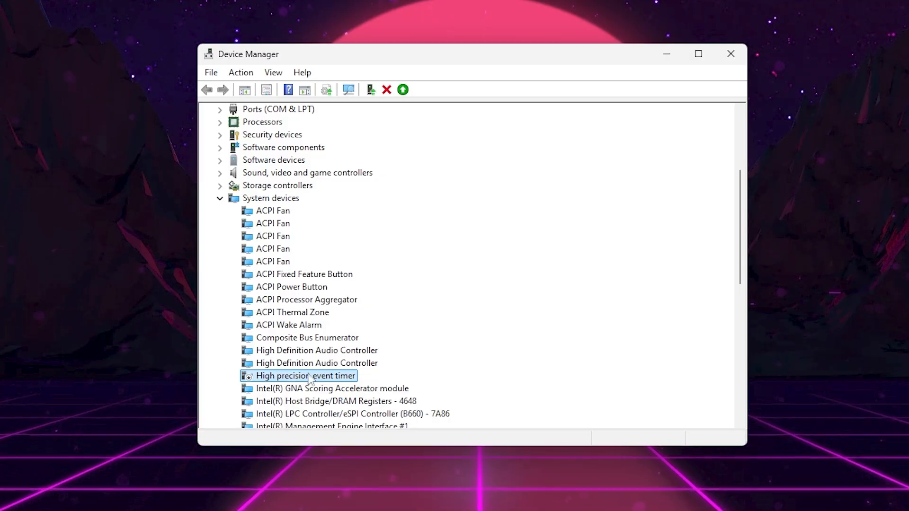
pyautogui.moveTo(318, 376)
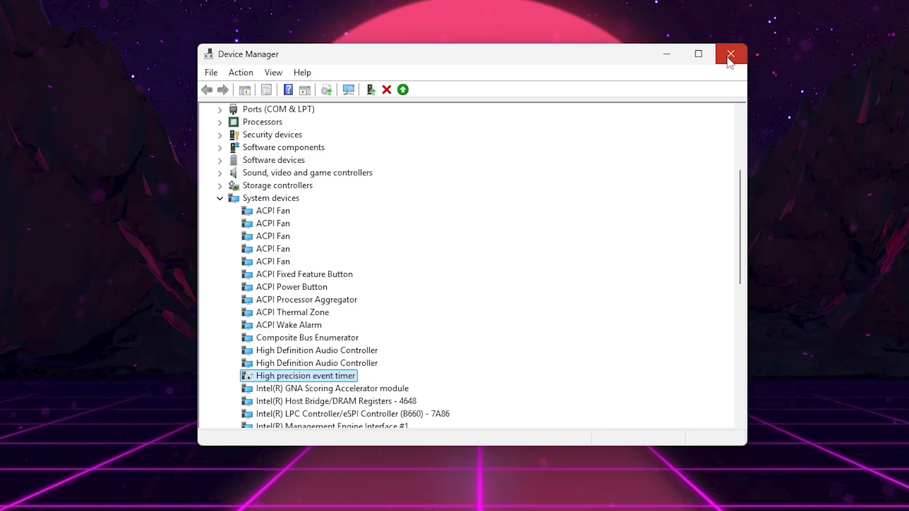
pyautogui.click(731, 54)
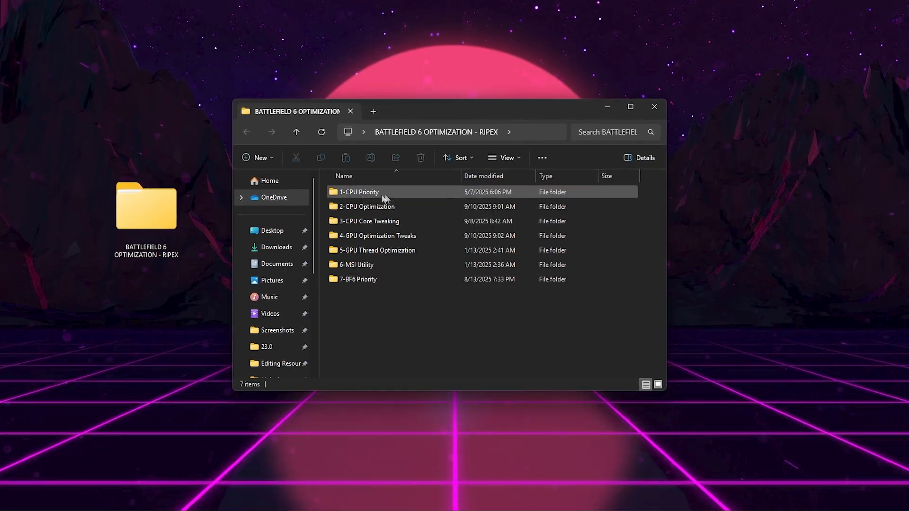
pyautogui.moveTo(371, 195)
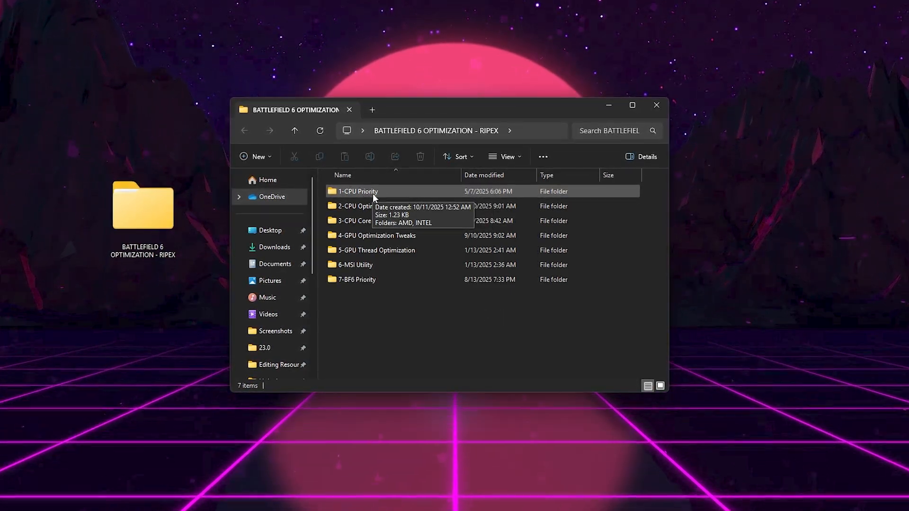
# Merge Intel Priority.reg from 1-CPU Priority > INTEL, approving UAC, and return to the main folder
pyautogui.doubleClick(359, 192)
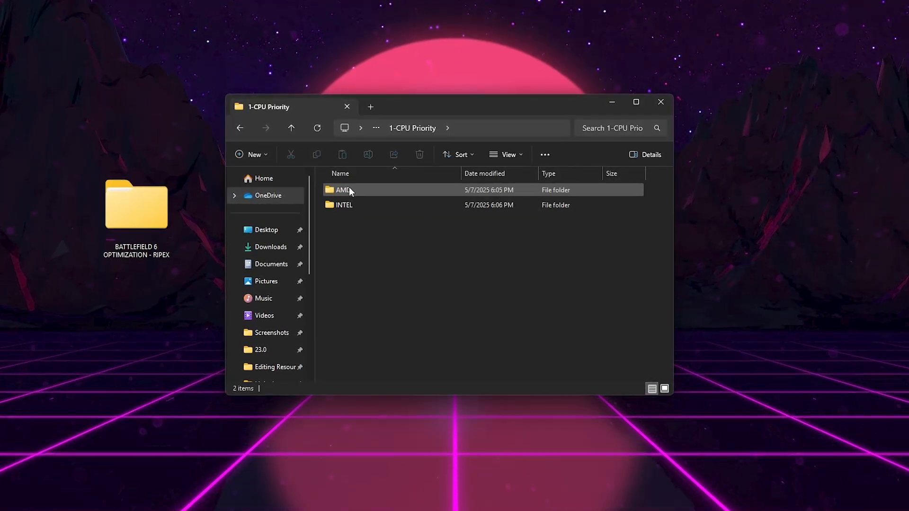
pyautogui.doubleClick(344, 204)
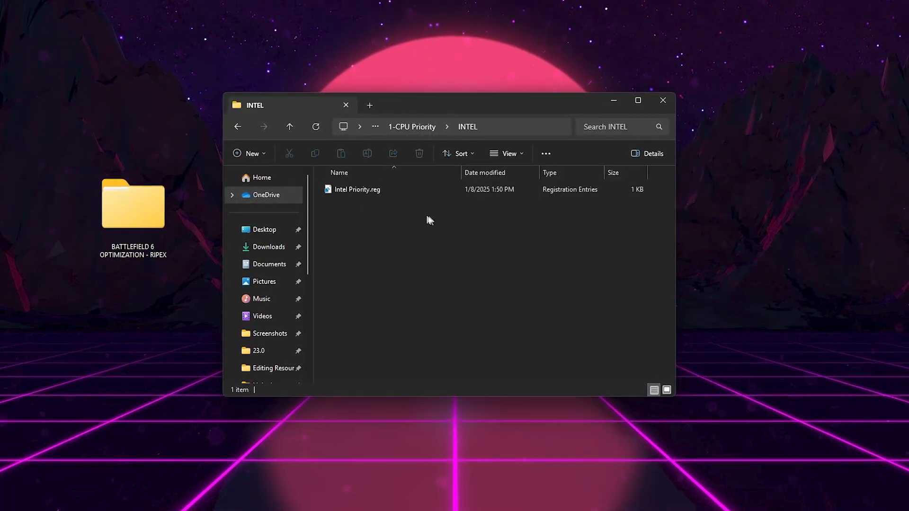
pyautogui.doubleClick(357, 189)
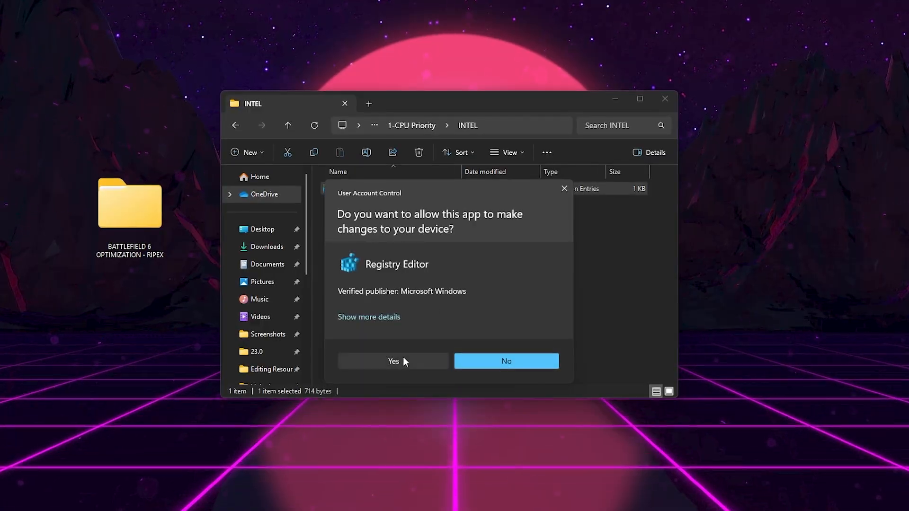
pyautogui.click(393, 361)
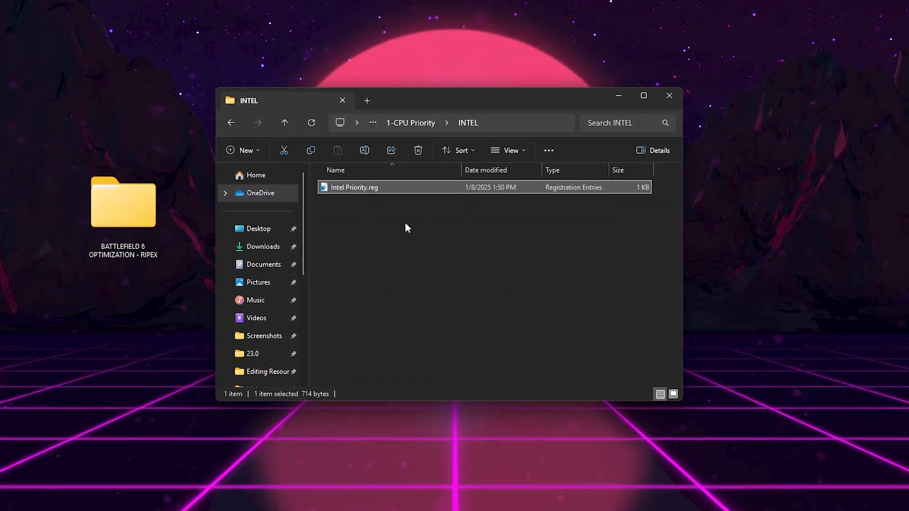
pyautogui.click(283, 123)
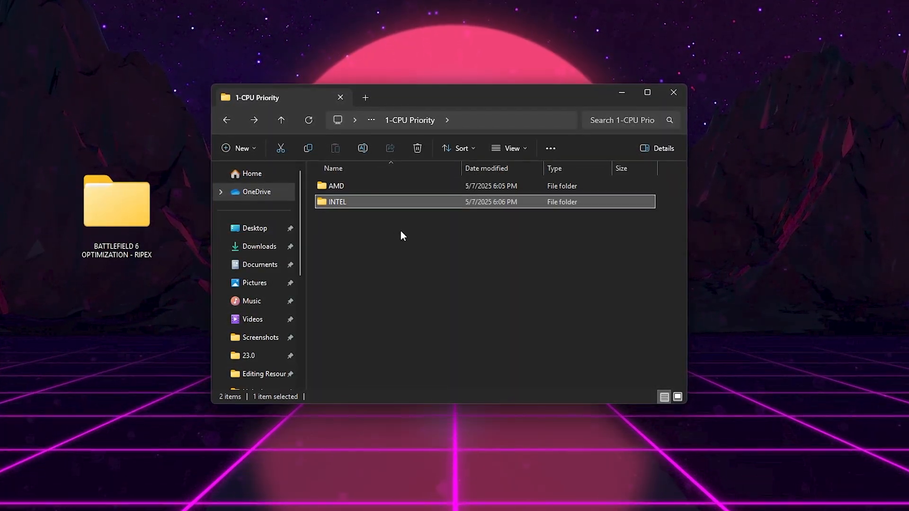
pyautogui.click(280, 120)
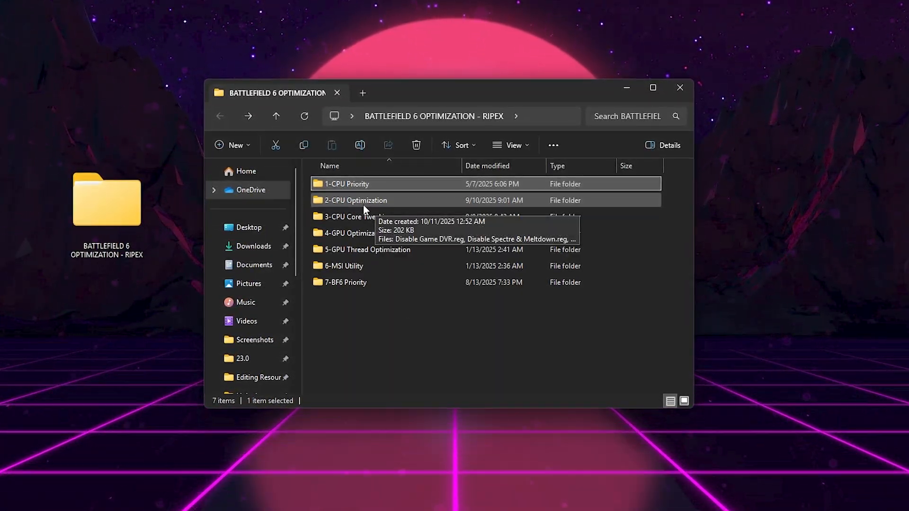
# Open the 2-CPU Optimization folder and clear the partial file selection
pyautogui.doubleClick(354, 200)
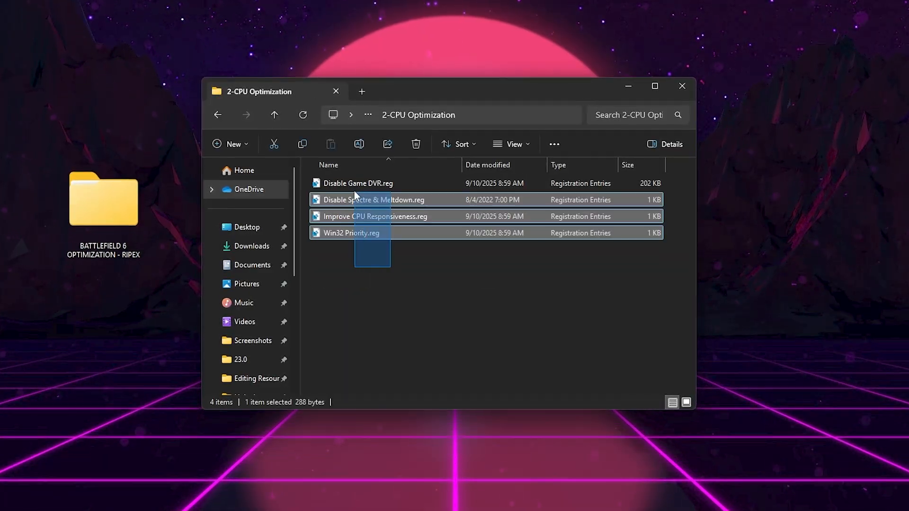
pyautogui.click(357, 183)
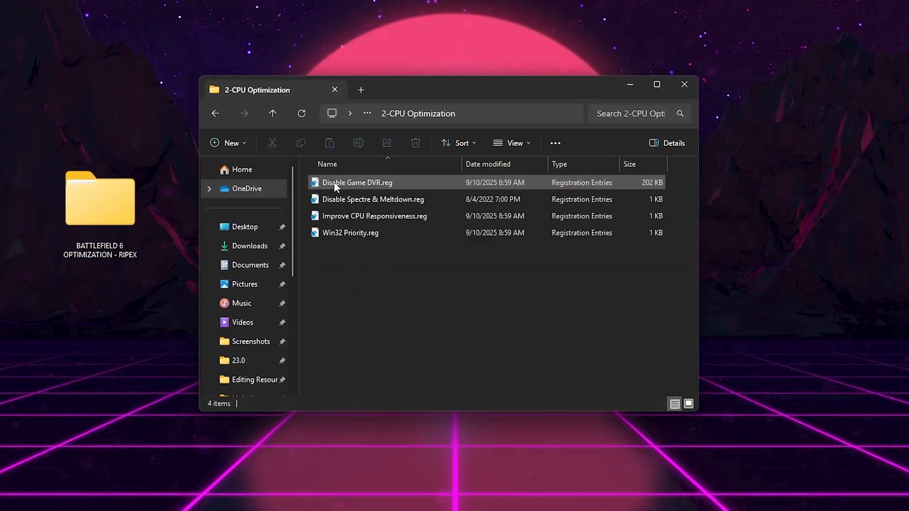
pyautogui.moveTo(373, 199)
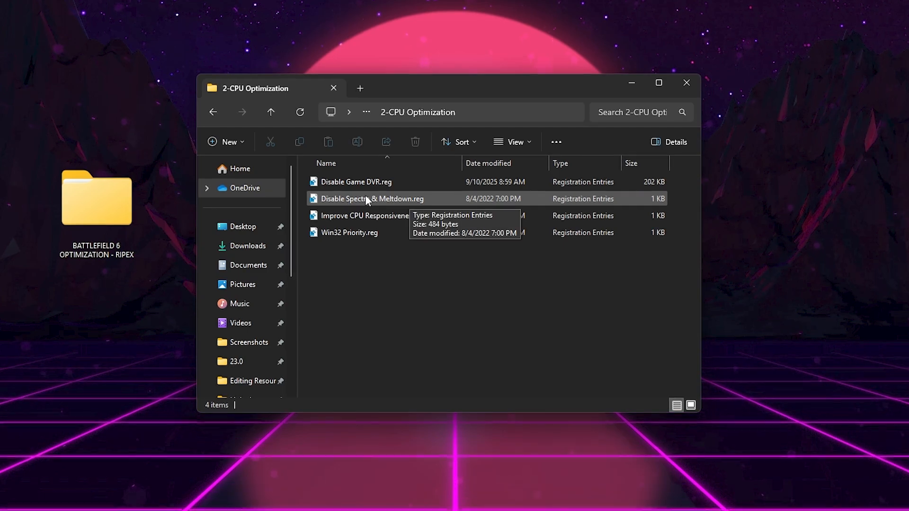
pyautogui.click(354, 181)
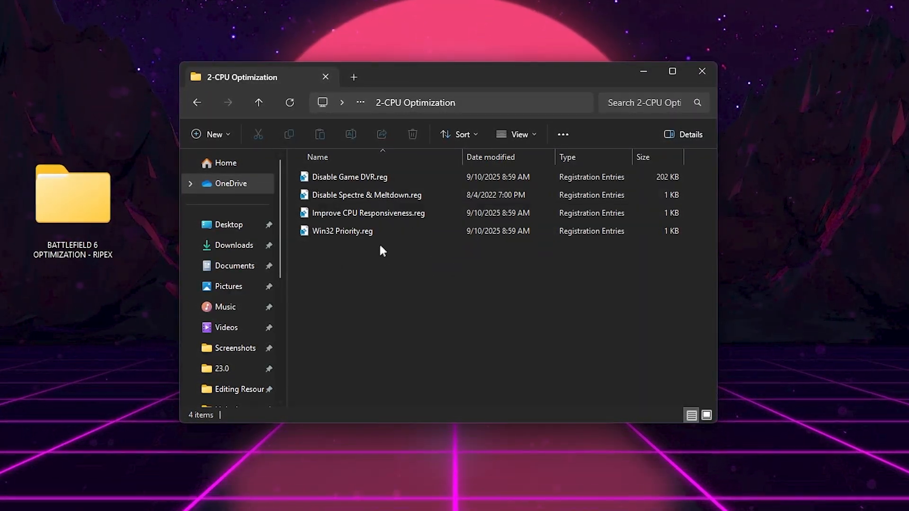
pyautogui.click(342, 230)
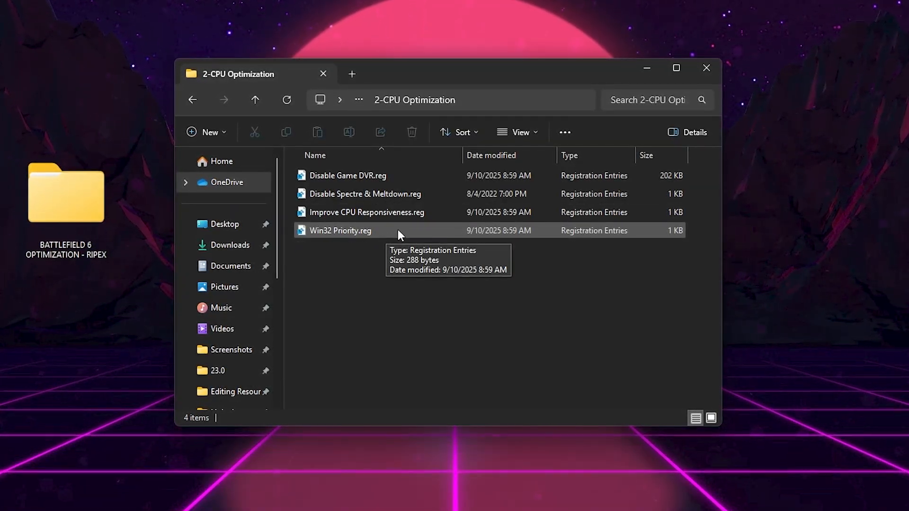
# Merge all four registry files, approving UAC and the Spectre and CPU Responsiveness messages
pyautogui.press('ctrl+a')
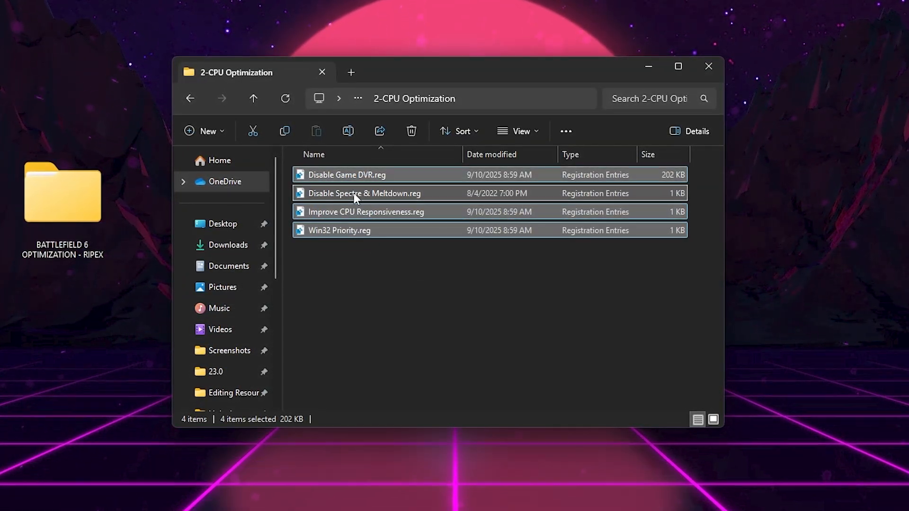
pyautogui.doubleClick(365, 193)
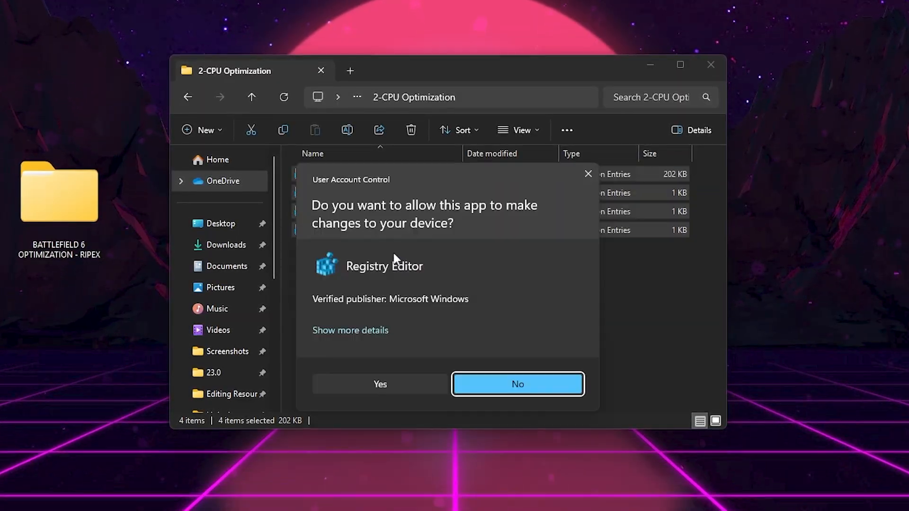
pyautogui.click(380, 384)
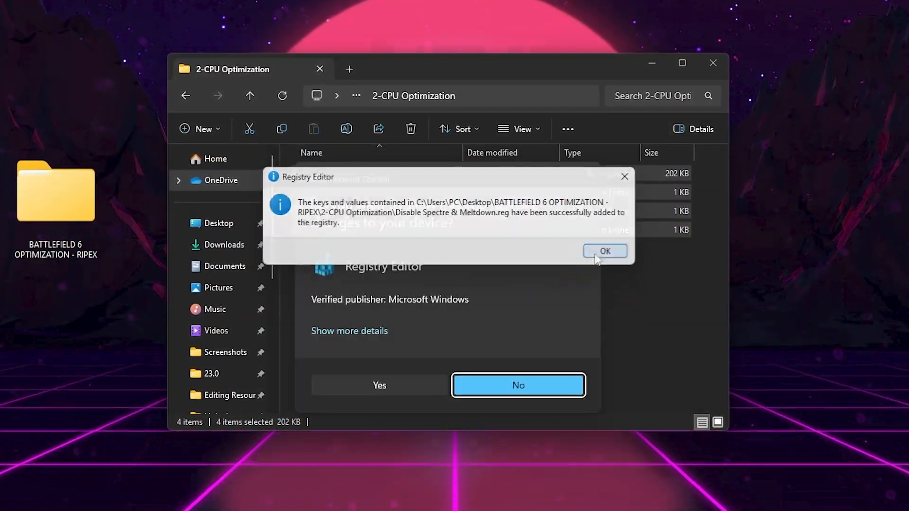
pyautogui.click(606, 251)
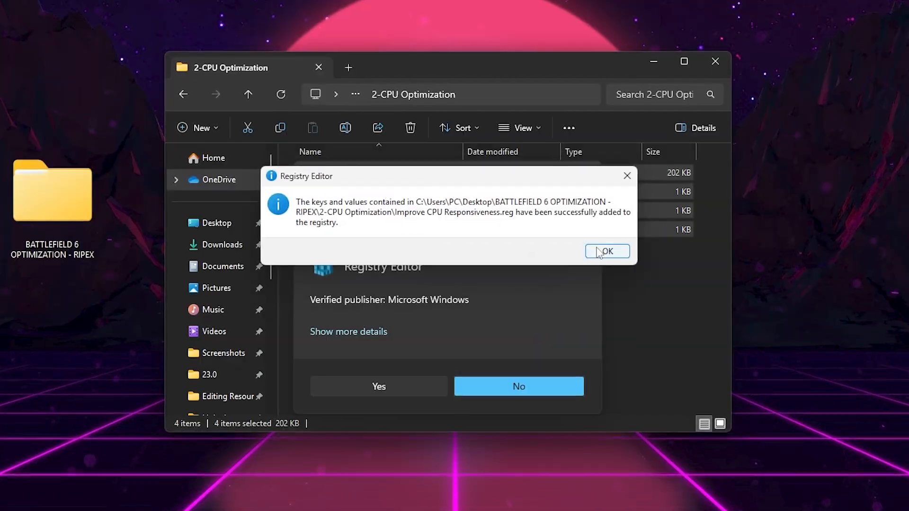
pyautogui.click(606, 251)
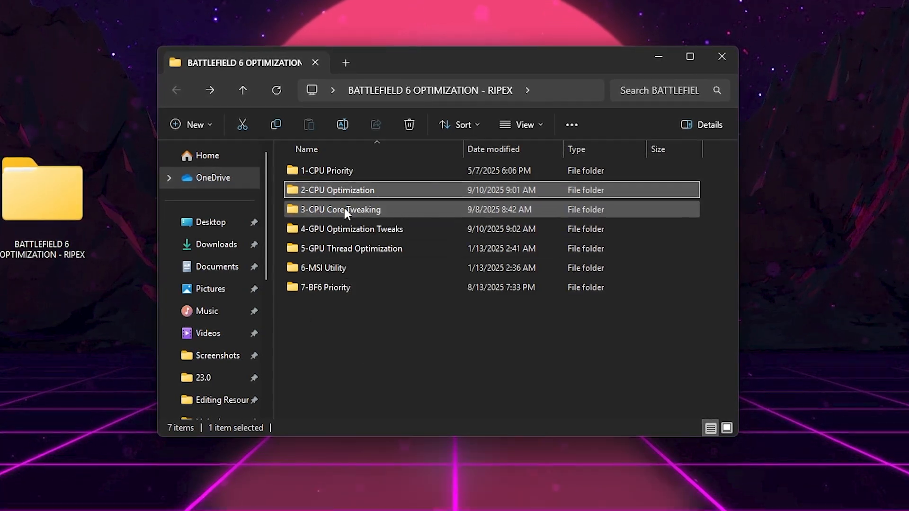
# Open 3-CPU Core Tweaking and run QuickCpuSetup-4.11.0.0-x64.msi
pyautogui.doubleClick(341, 210)
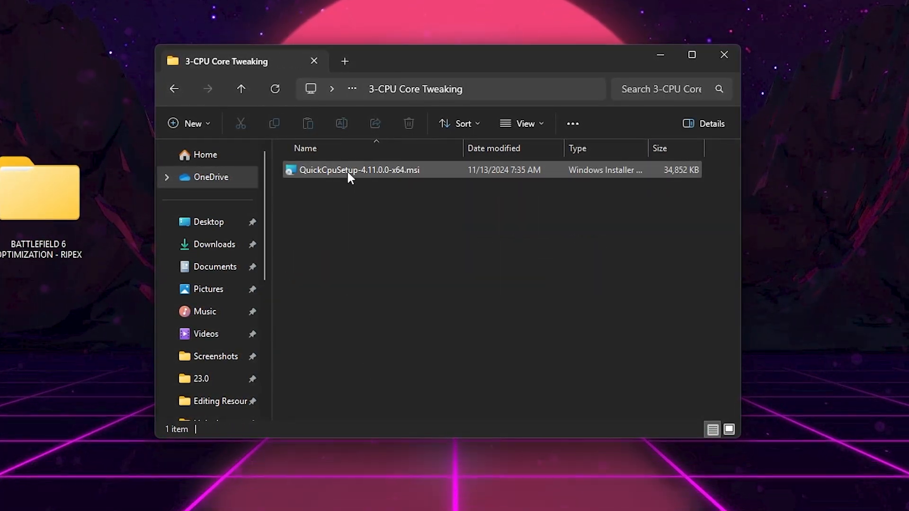
pyautogui.moveTo(358, 170)
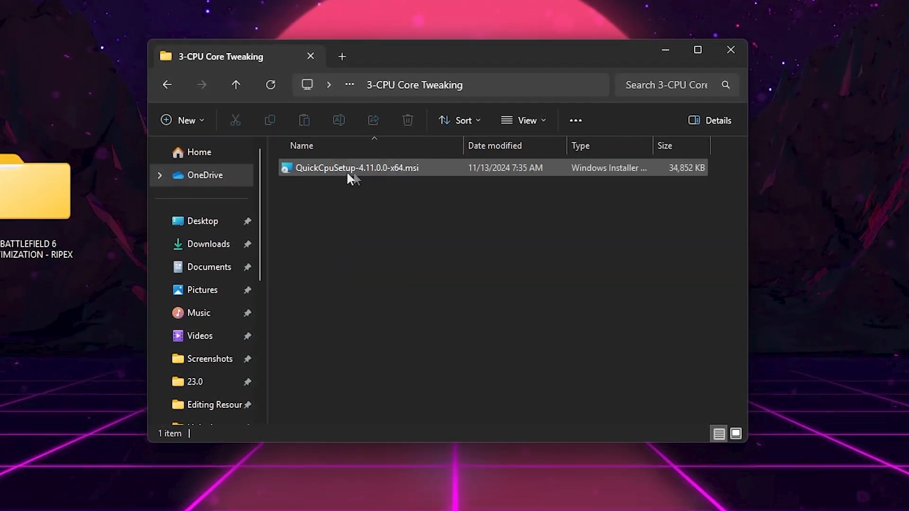
pyautogui.click(356, 168)
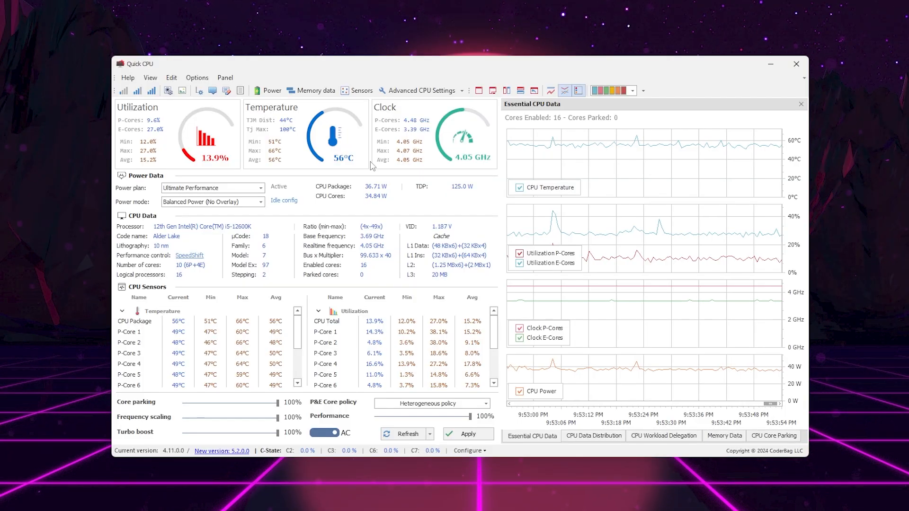
pyautogui.moveTo(796, 64)
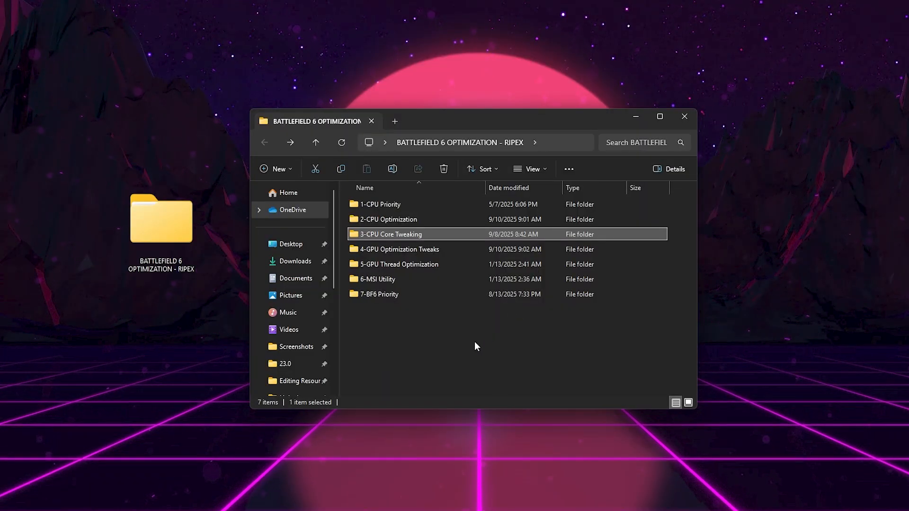
# Open 4-GPU Optimization Tweaks and run Med-High Optimization.reg
pyautogui.doubleClick(399, 248)
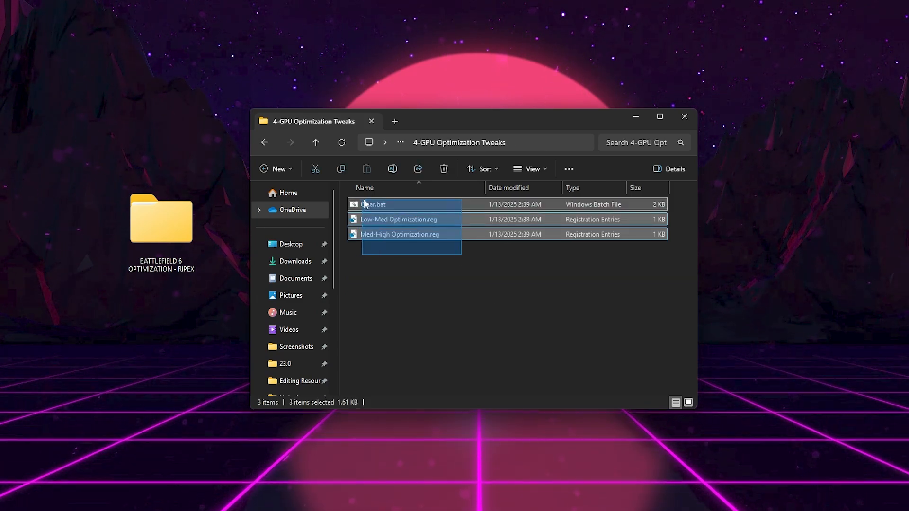
pyautogui.click(393, 277)
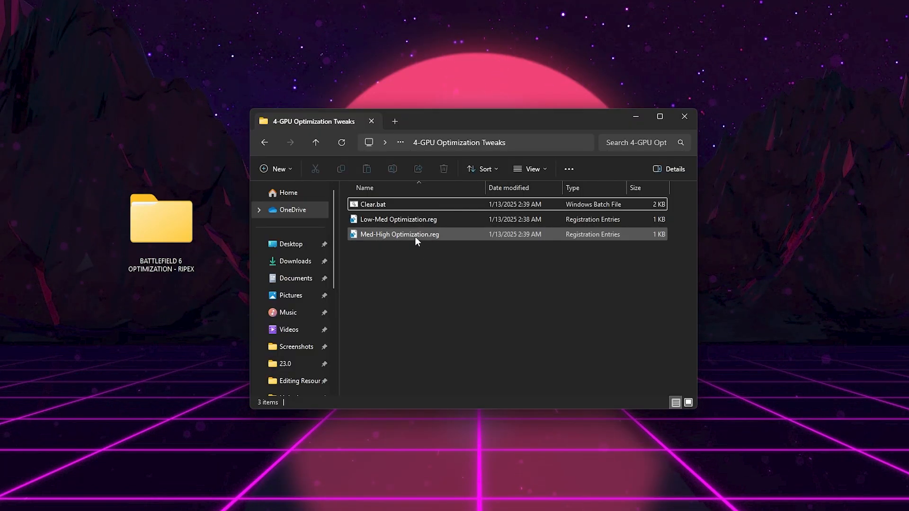
pyautogui.doubleClick(398, 235)
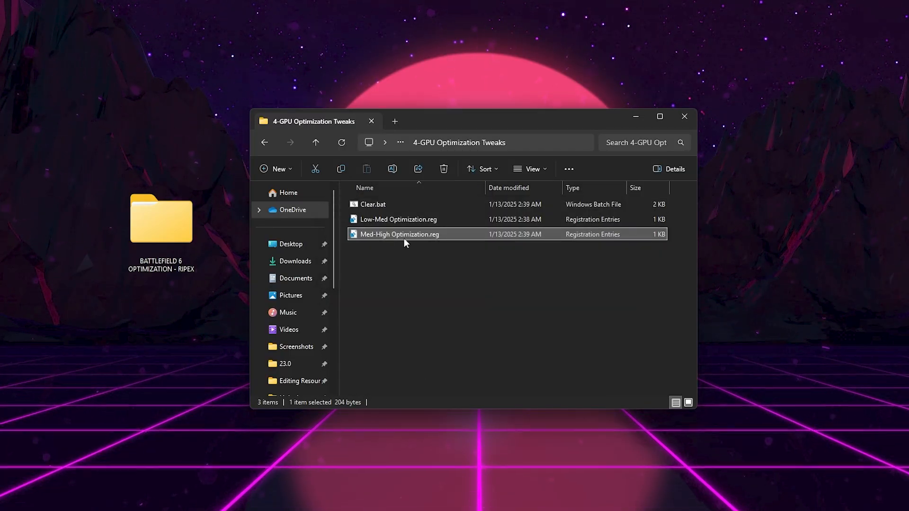
pyautogui.moveTo(435, 268)
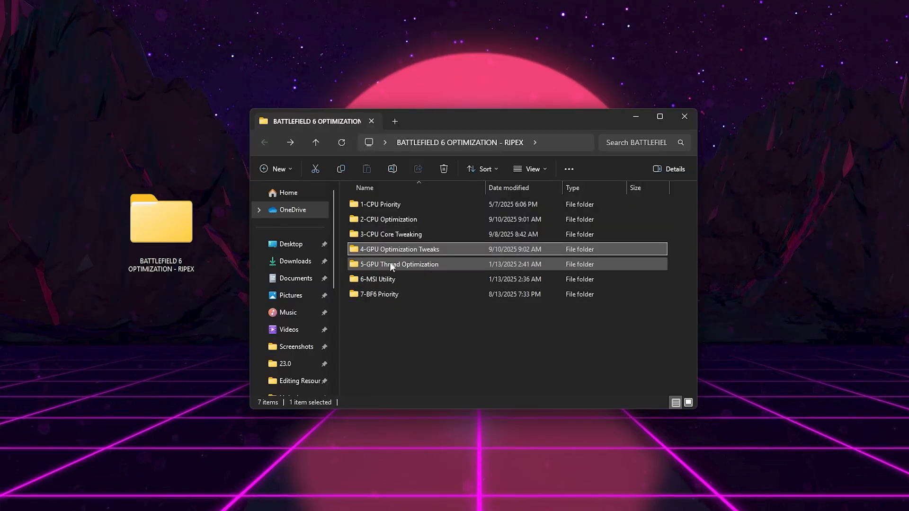
# Merge NVIDIA Thread Priority.reg from 5-GPU Thread Optimization and acknowledge the success message
pyautogui.doubleClick(400, 264)
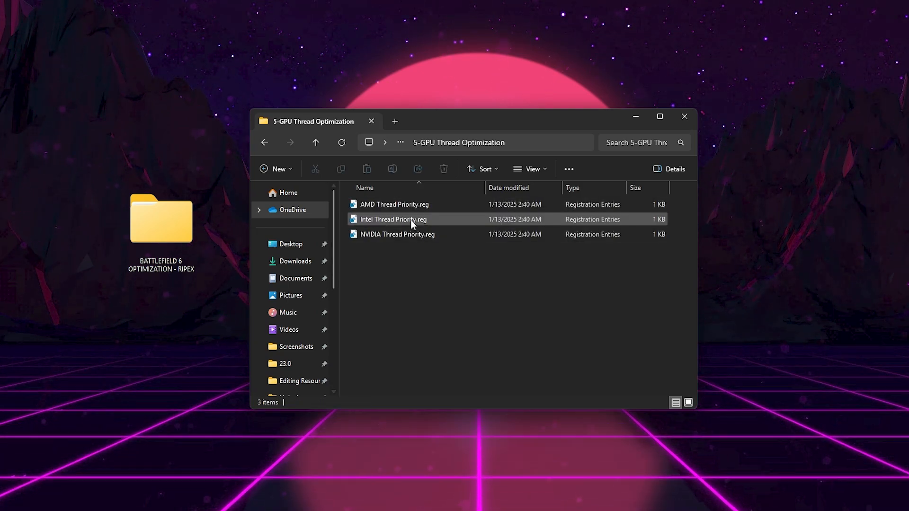
pyautogui.click(398, 235)
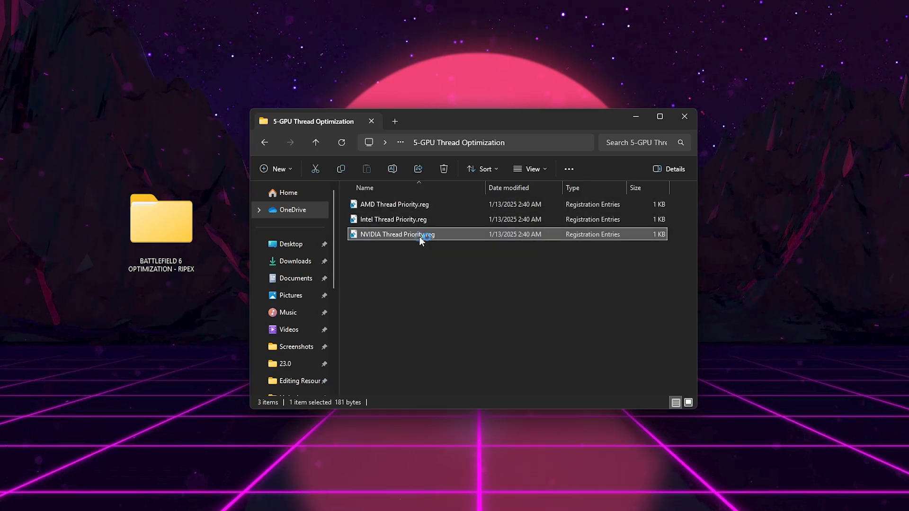
pyautogui.doubleClick(395, 234)
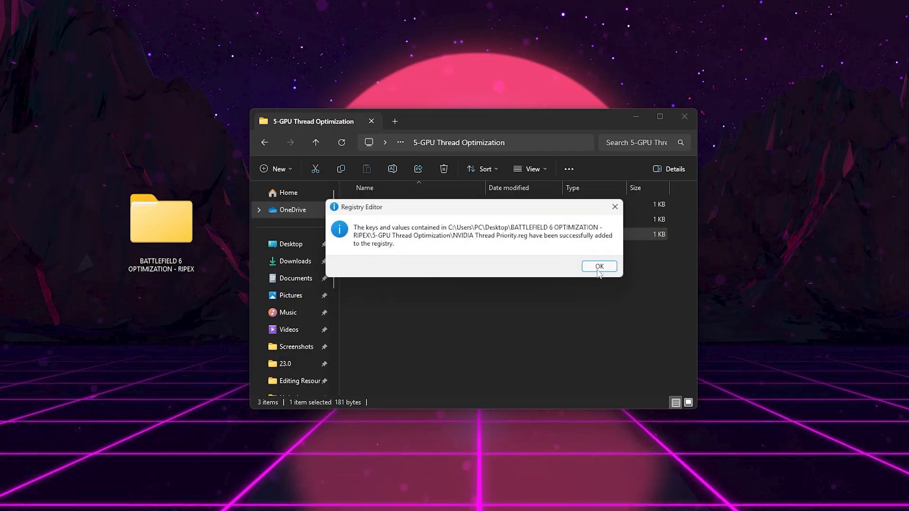
pyautogui.click(599, 266)
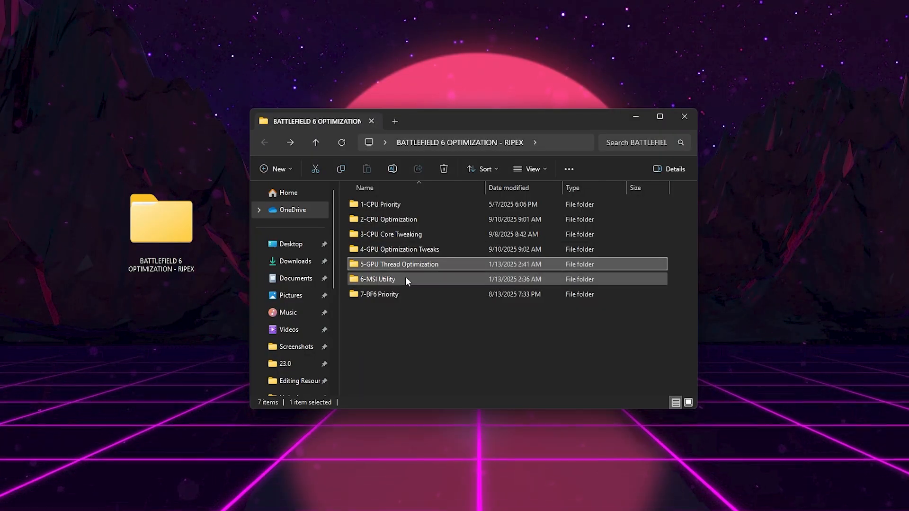
# Launch MSI_util_v3.exe as administrator
pyautogui.rightClick(372, 205)
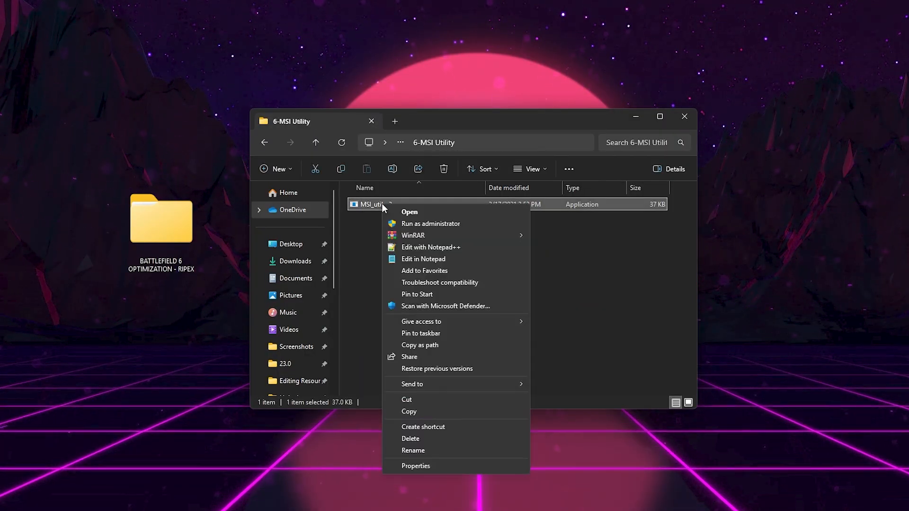
pyautogui.click(430, 223)
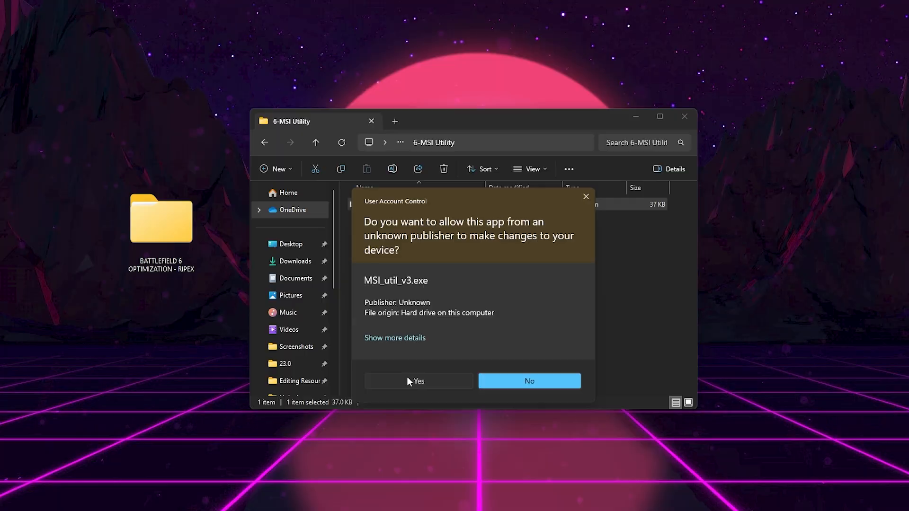
pyautogui.click(418, 381)
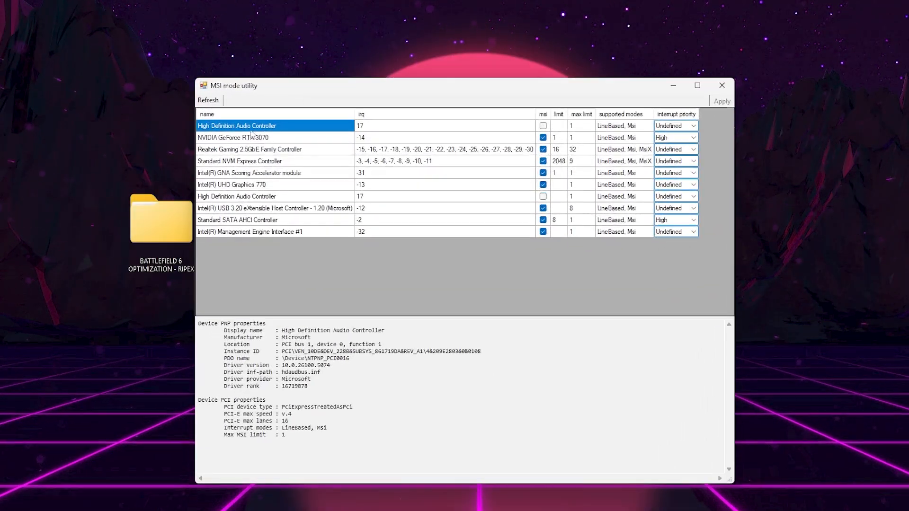
# Enable MSI mode with High interrupt priority for the RTX 3070, then close the utility
pyautogui.click(232, 138)
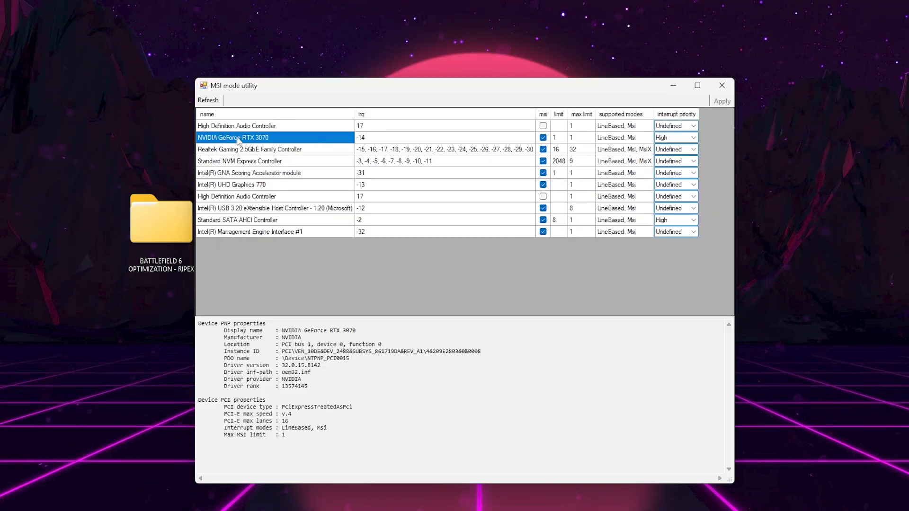
pyautogui.moveTo(252, 135)
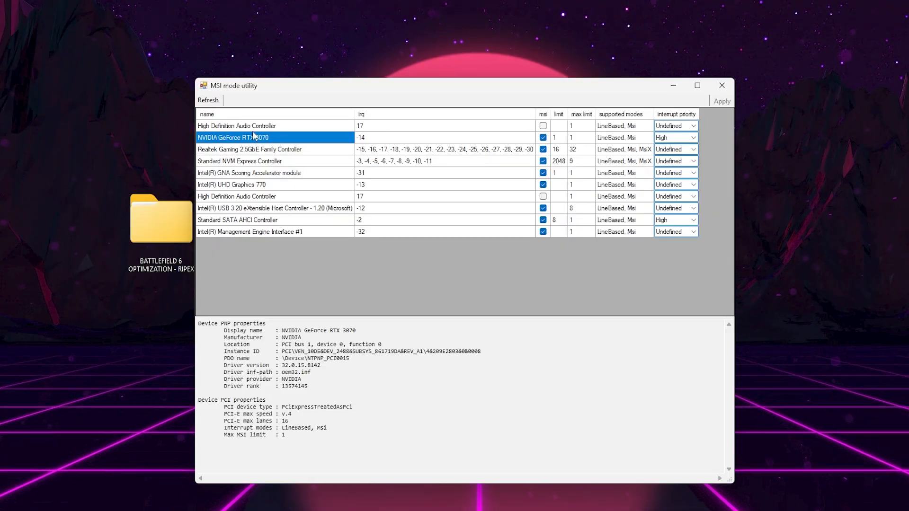
pyautogui.click(543, 137)
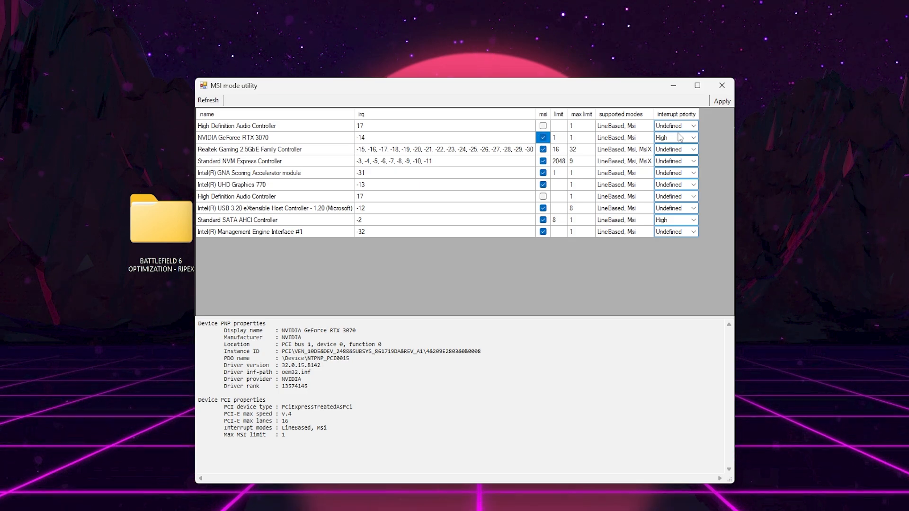
pyautogui.click(693, 138)
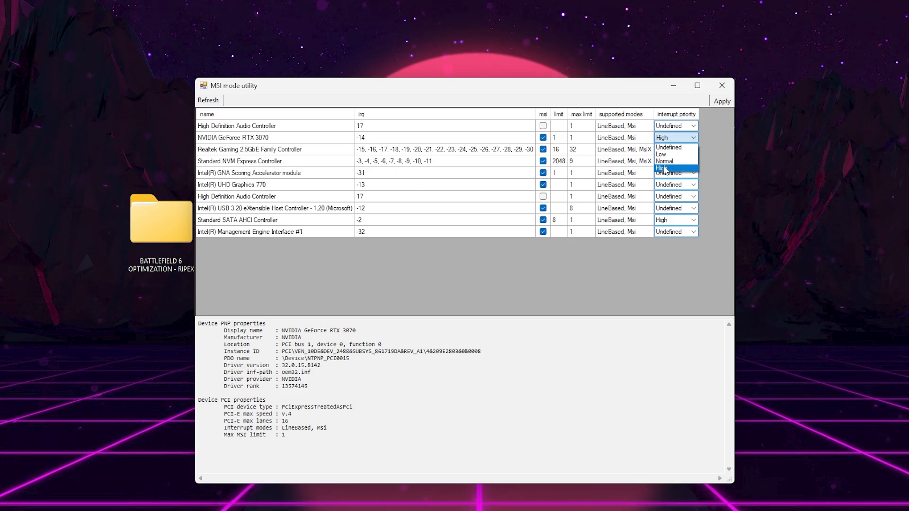
pyautogui.click(663, 137)
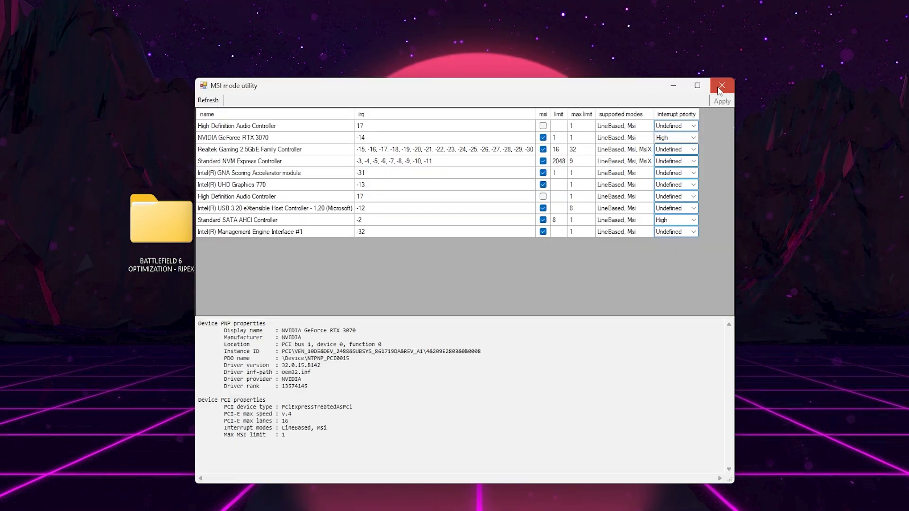
pyautogui.click(721, 86)
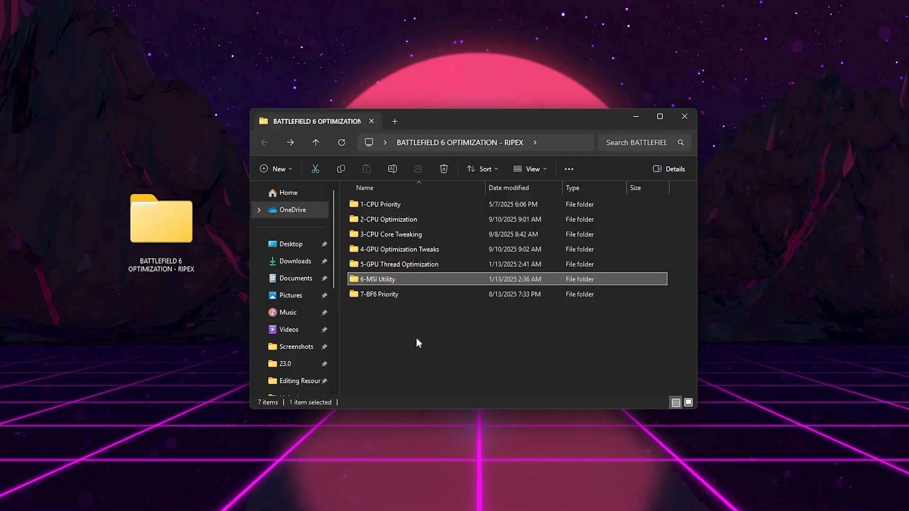
# Merge BF6 HighPriority.reg from 7-BF6 Priority, approving UAC and the import confirmation
pyautogui.doubleClick(379, 295)
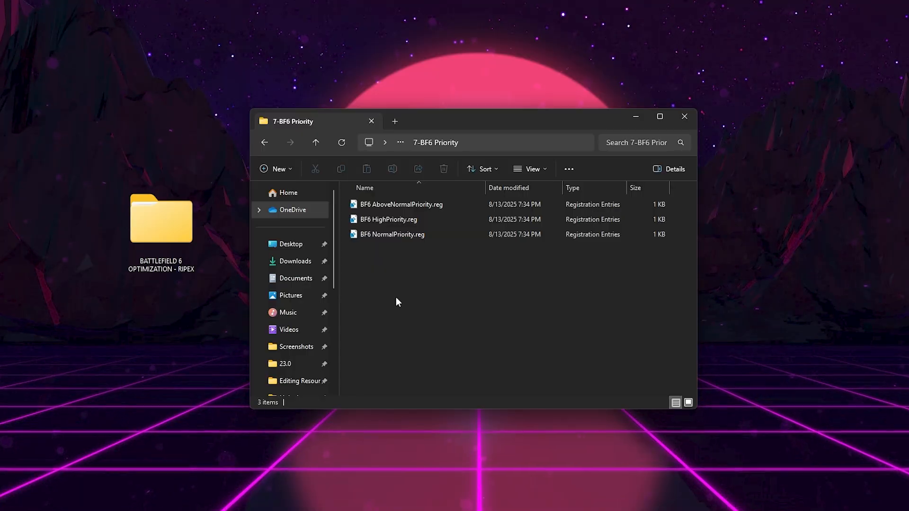
pyautogui.moveTo(423, 297)
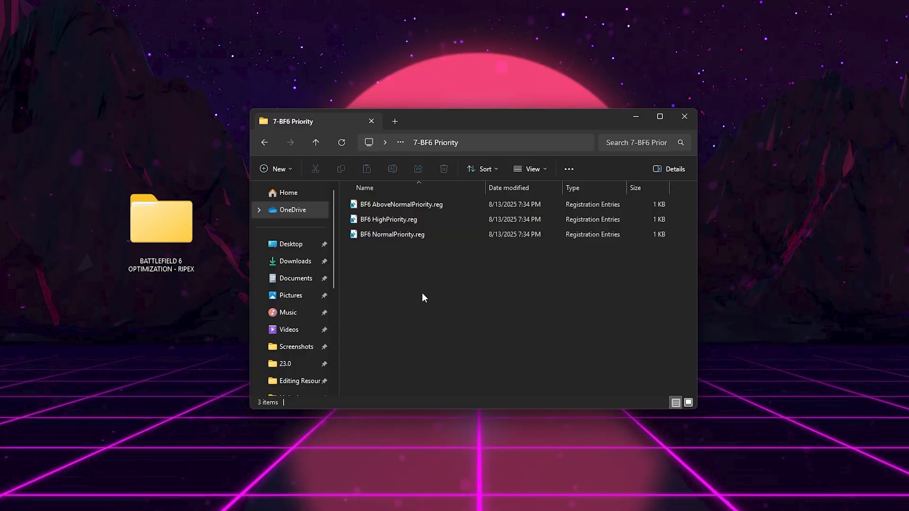
pyautogui.moveTo(416, 280)
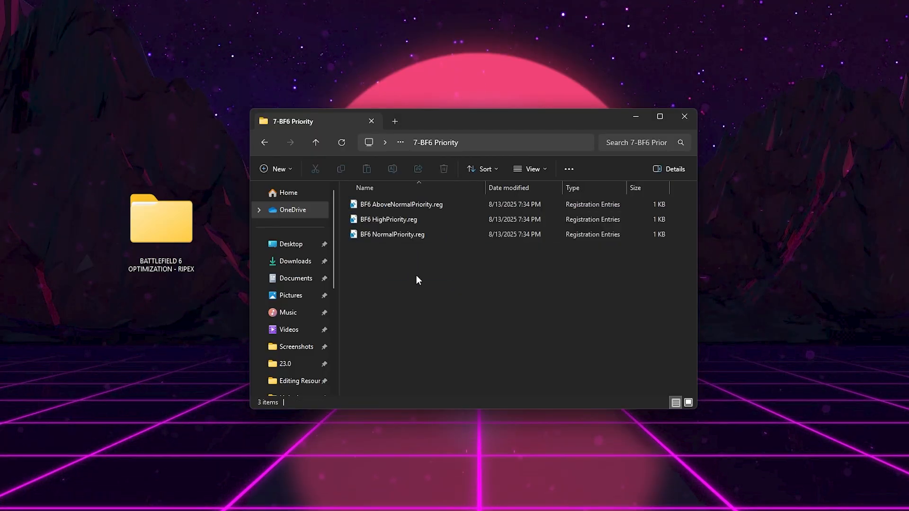
pyautogui.click(392, 235)
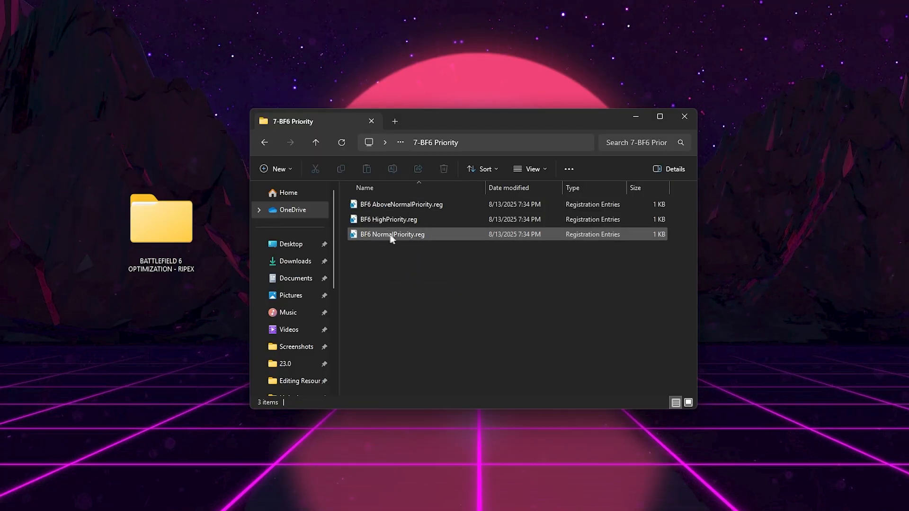
pyautogui.moveTo(402, 223)
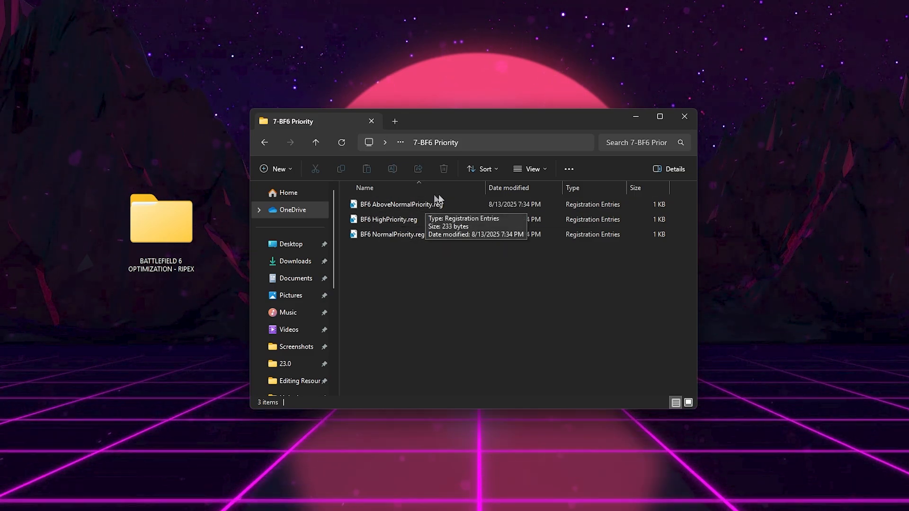
pyautogui.click(400, 204)
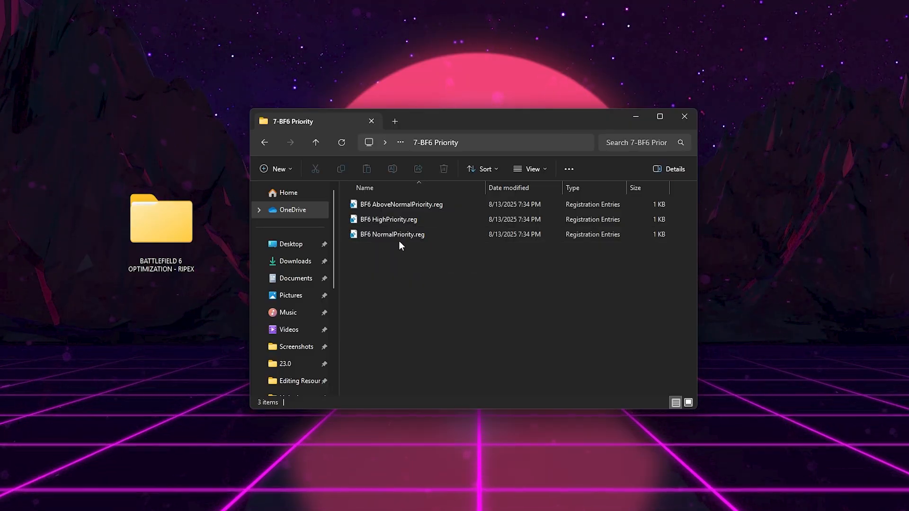
pyautogui.click(387, 220)
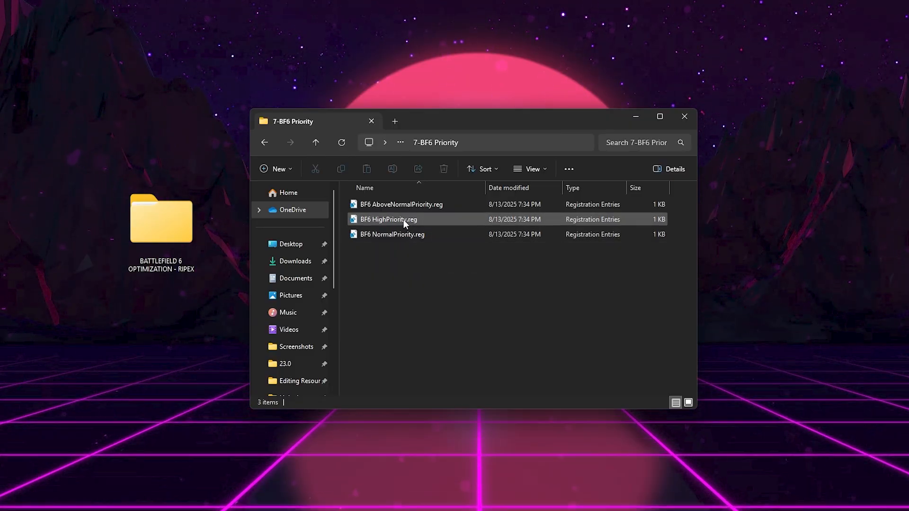
pyautogui.doubleClick(388, 220)
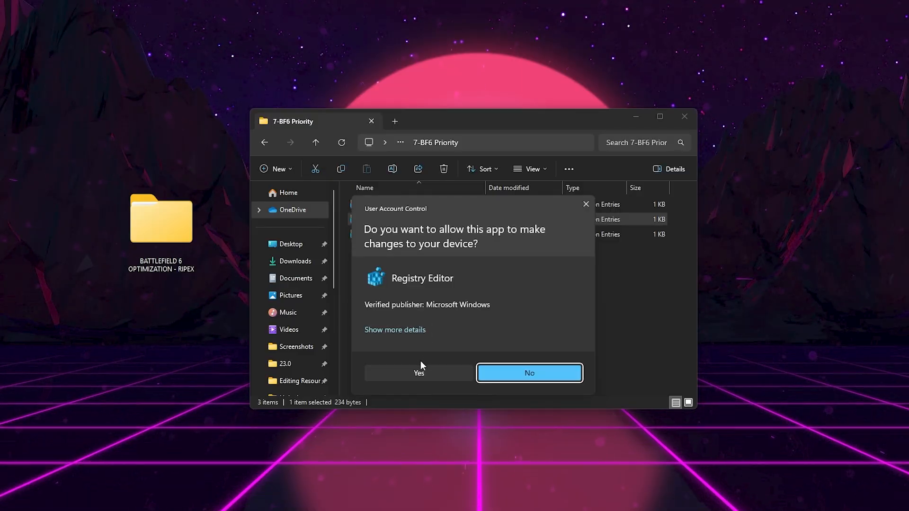
pyautogui.click(419, 373)
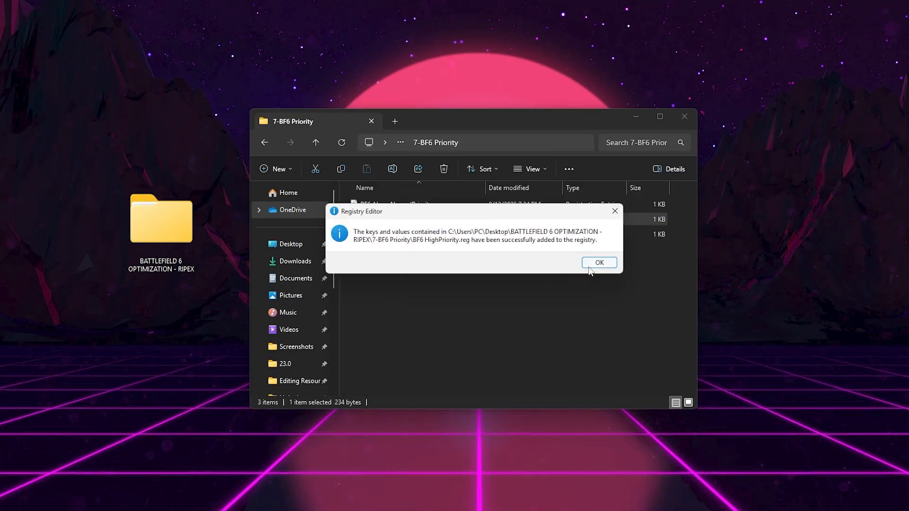
pyautogui.click(599, 263)
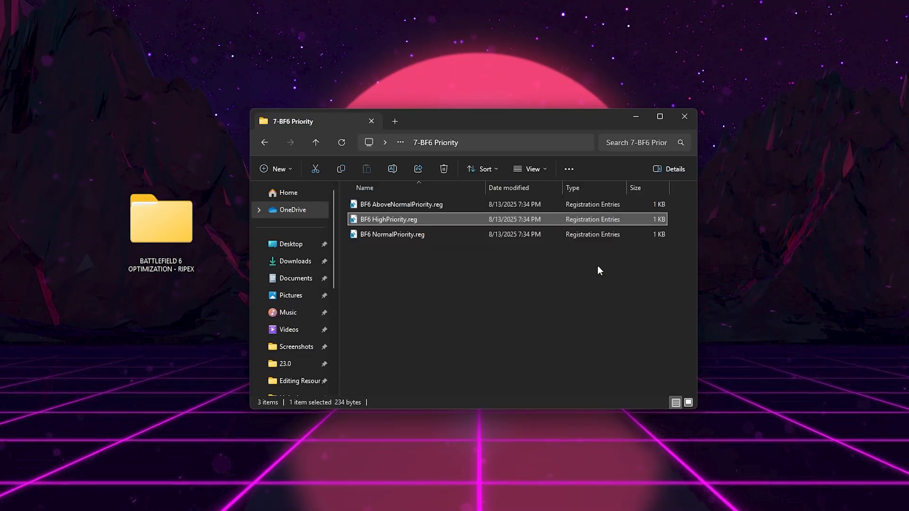
pyautogui.click(315, 143)
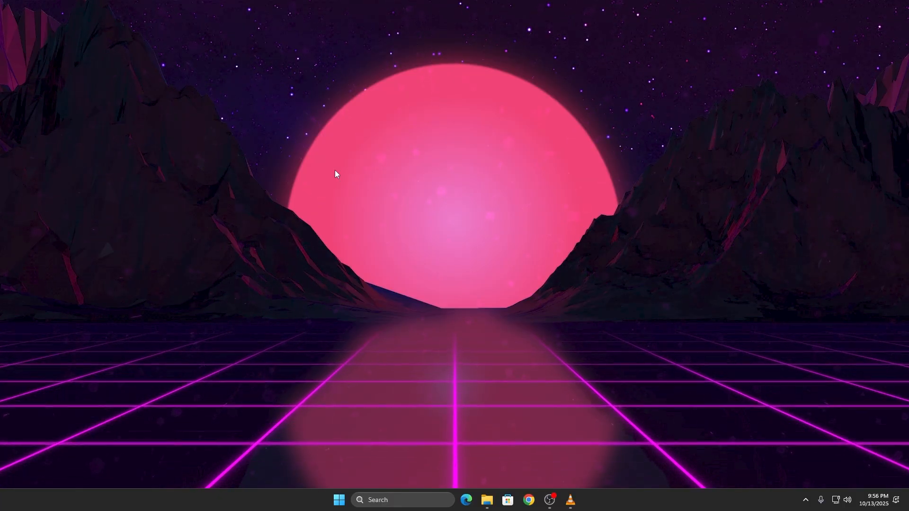
# Open NVIDIA Control Panel's Manage 3D Settings and scroll through the Global Settings features
pyautogui.rightClick(335, 174)
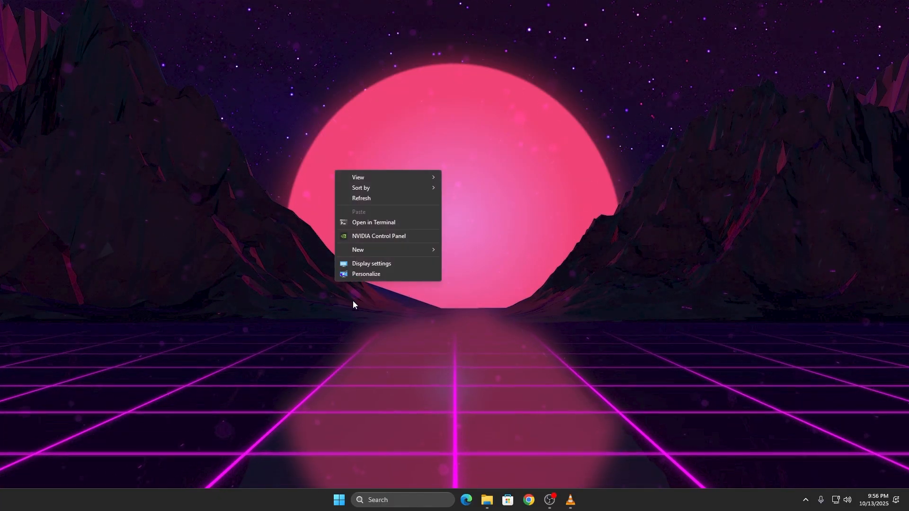
pyautogui.click(378, 236)
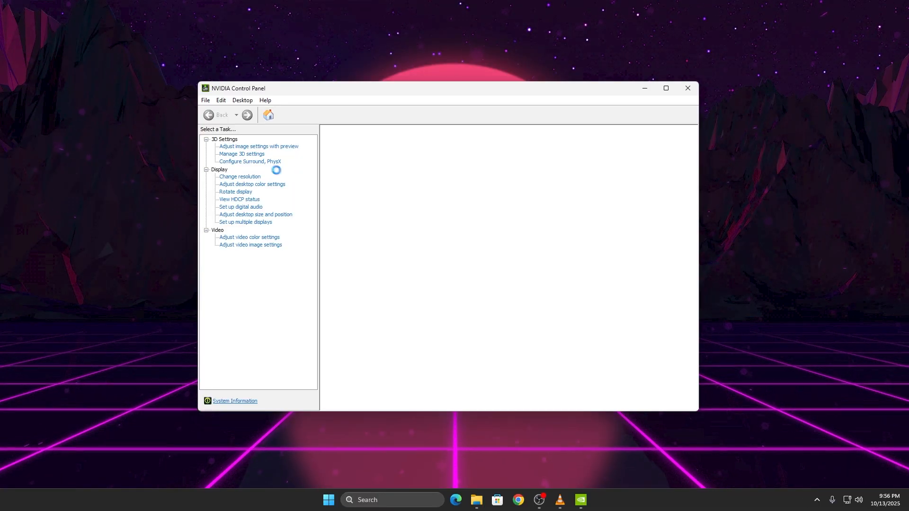
pyautogui.click(241, 154)
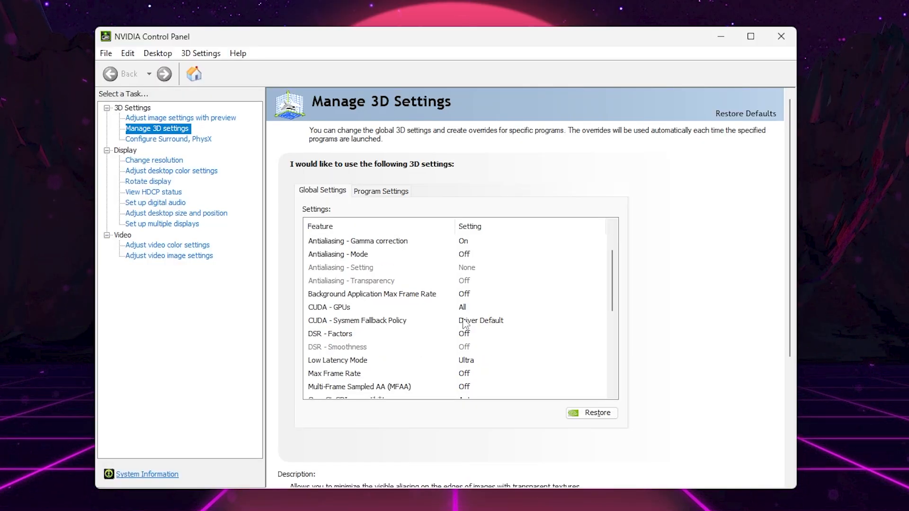
pyautogui.scroll(-3)
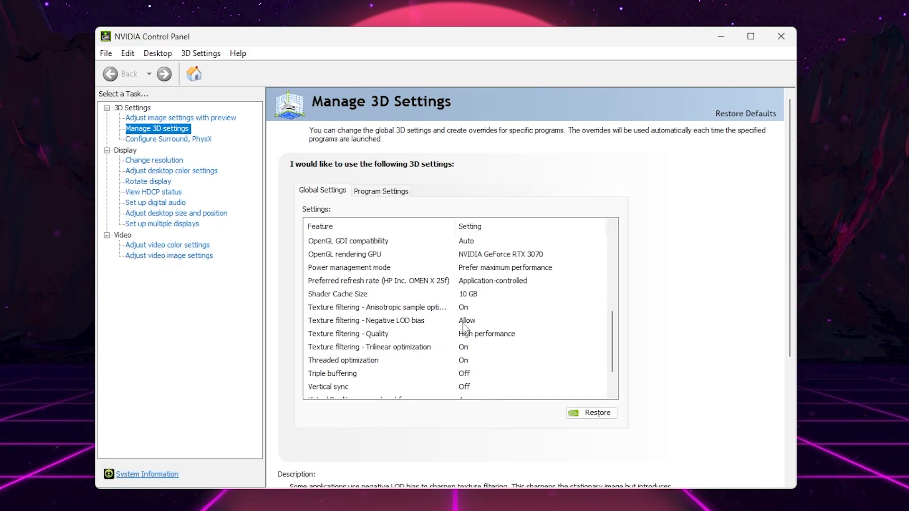
pyautogui.scroll(-3)
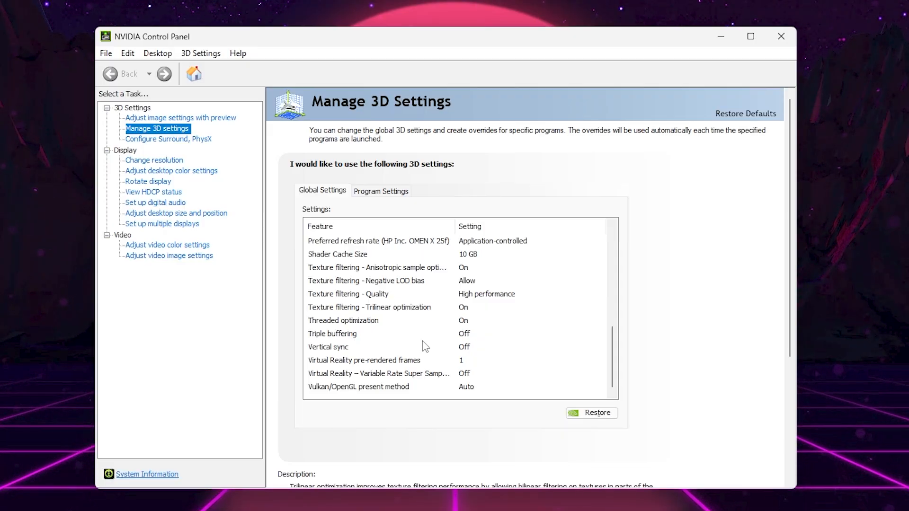
# Open Display > Adjust desktop color settings and review the Digital vibrance slider
pyautogui.click(171, 171)
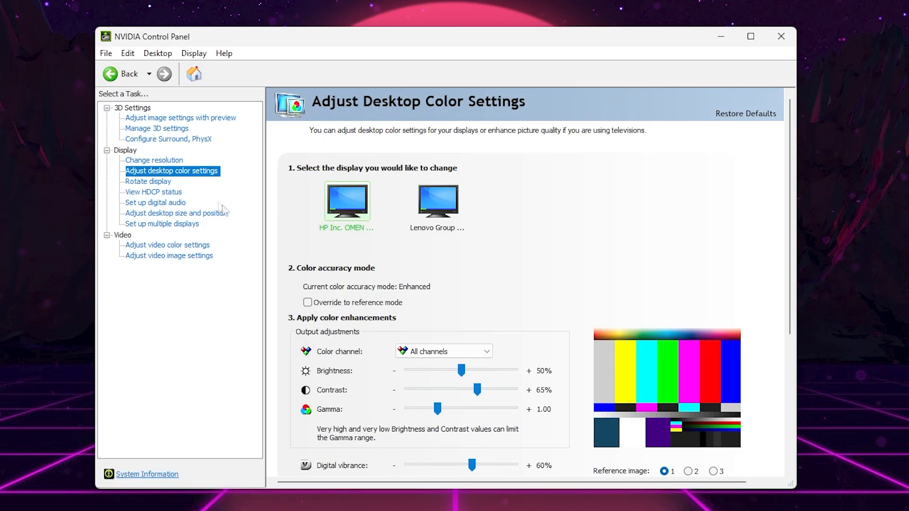
pyautogui.moveTo(366, 445)
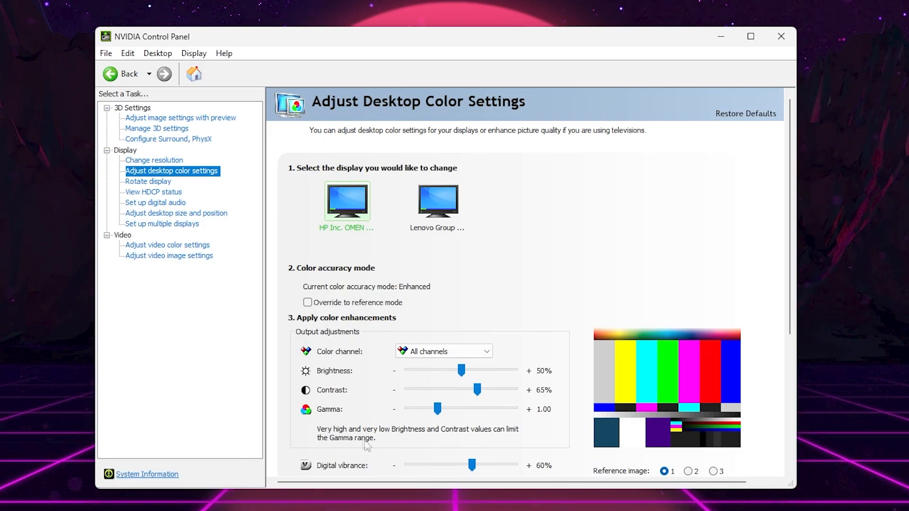
pyautogui.moveTo(471, 465); pyautogui.dragTo(480, 465)
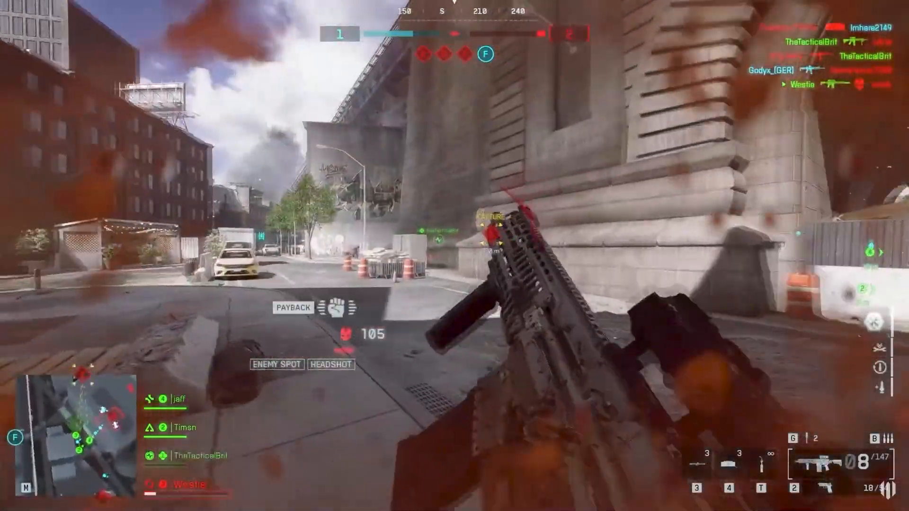
pyautogui.moveTo(455, 256)
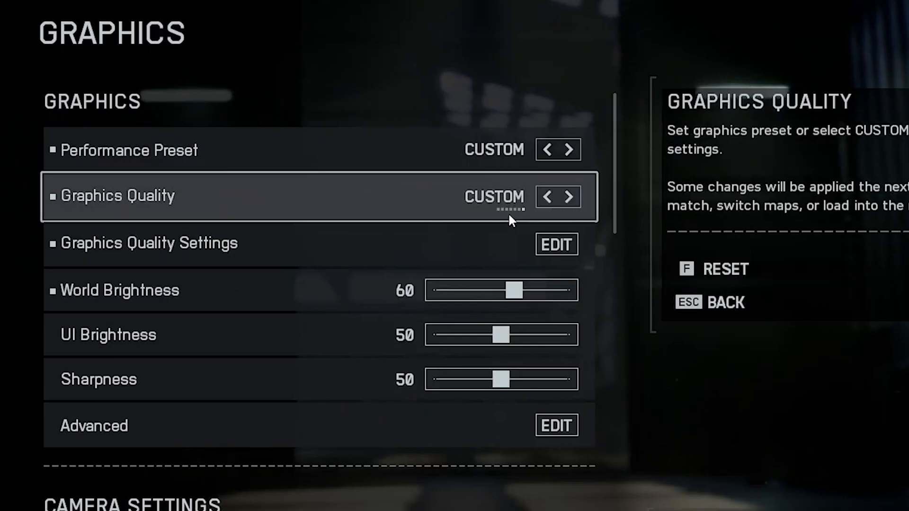
# Drag World Motion Blur to 0 and Camera Shake Amount to 50 in Camera Settings
pyautogui.scroll(-3)
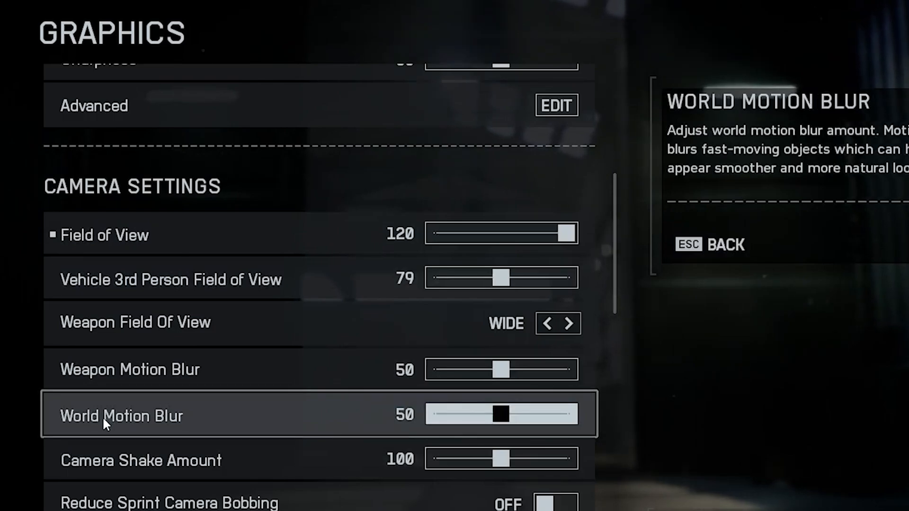
pyautogui.moveTo(499, 414); pyautogui.dragTo(428, 414)
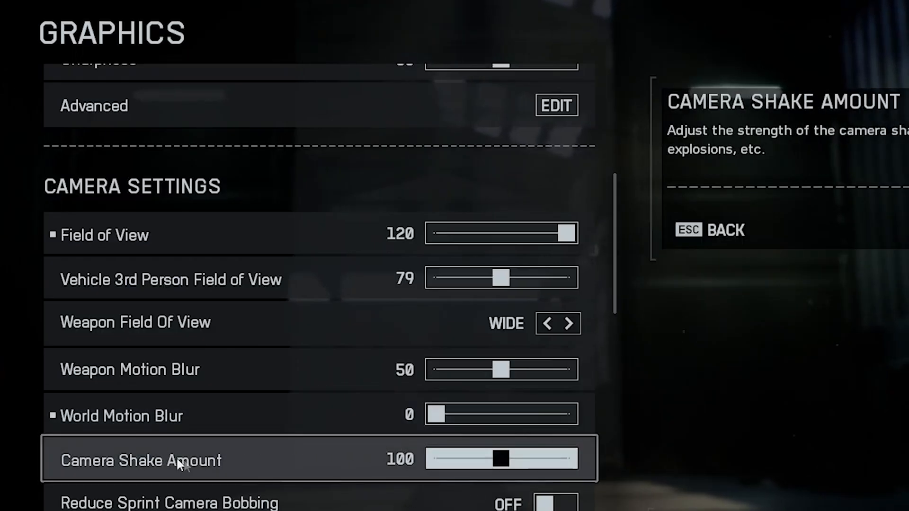
pyautogui.moveTo(510, 459); pyautogui.dragTo(432, 459)
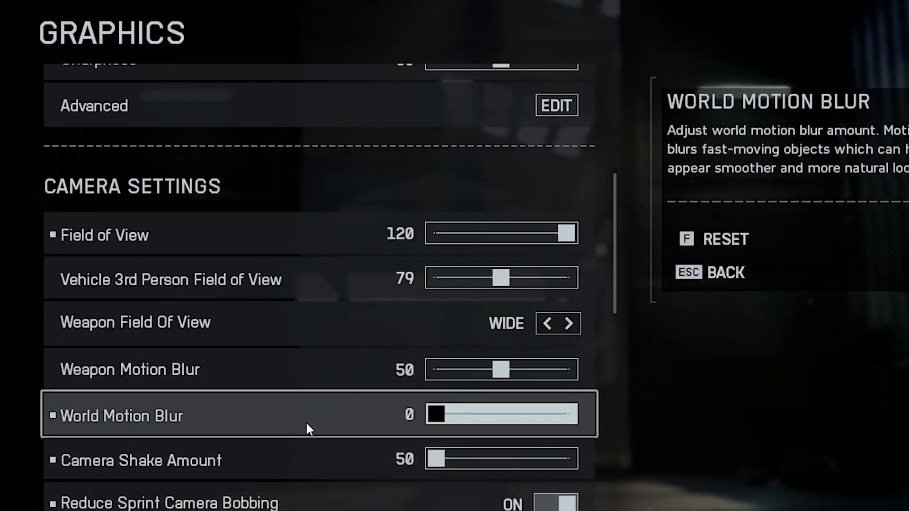
pyautogui.moveTo(192, 421)
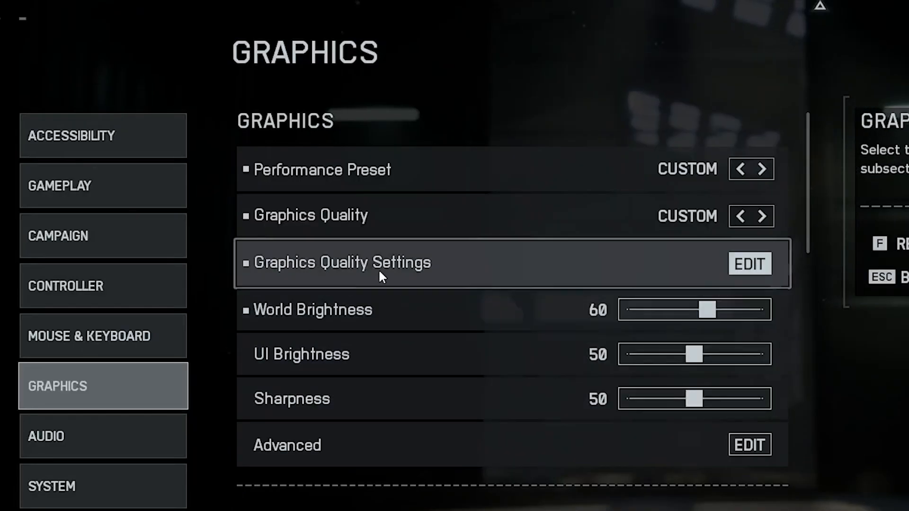
# Set Mesh Quality to Medium and Terrain Quality to High in Graphics Quality Settings
pyautogui.click(749, 264)
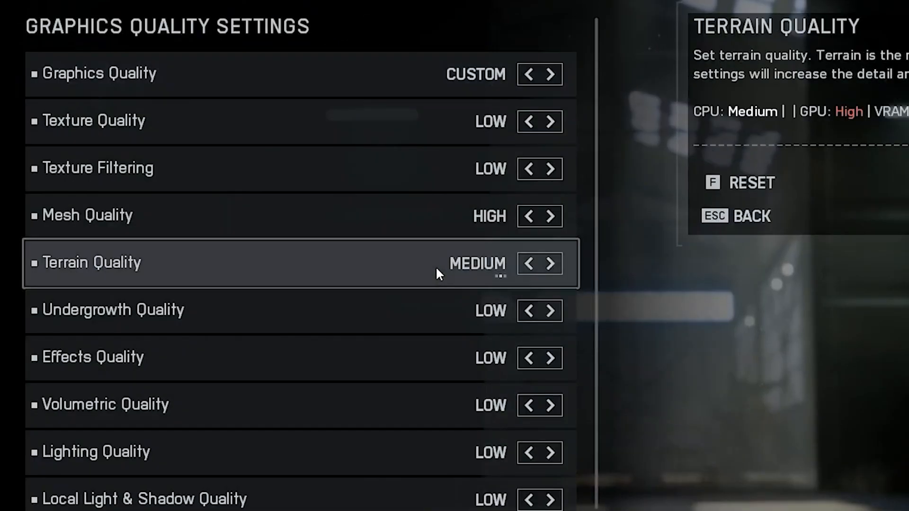
pyautogui.scroll(-3)
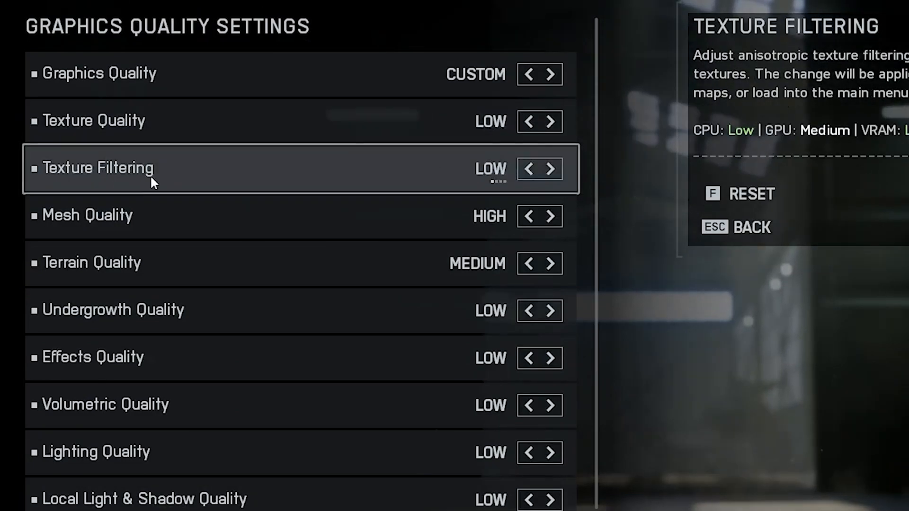
pyautogui.moveTo(310, 173)
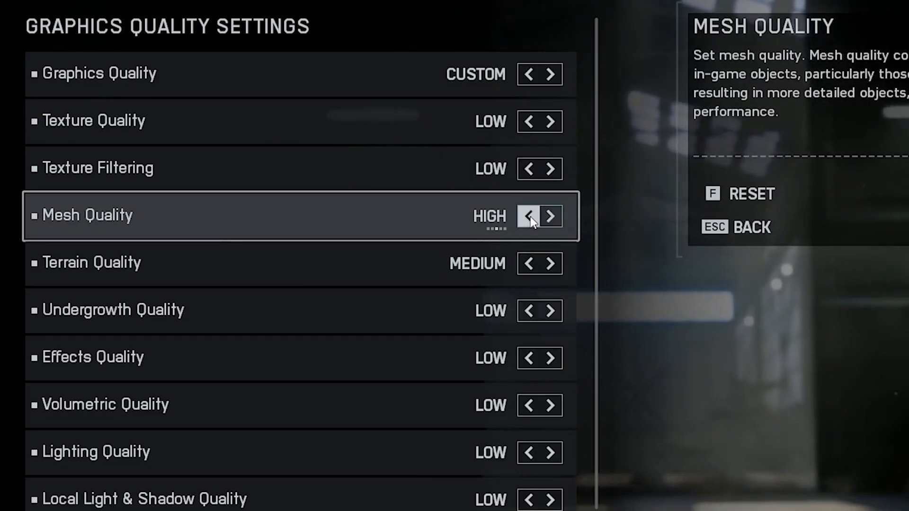
pyautogui.click(529, 217)
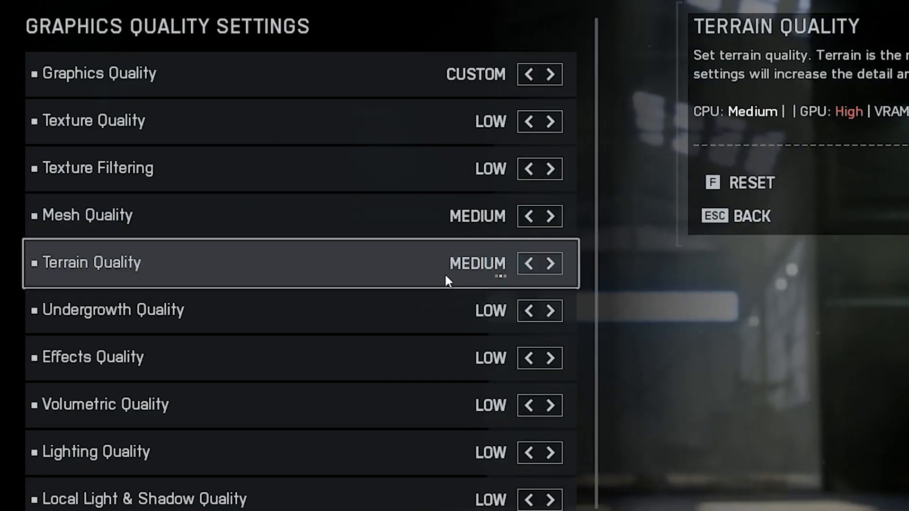
pyautogui.click(551, 264)
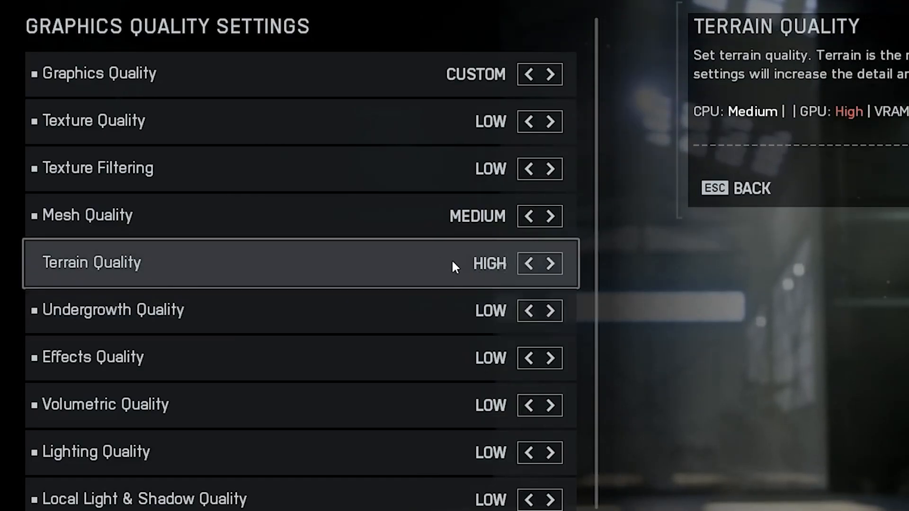
pyautogui.moveTo(317, 315)
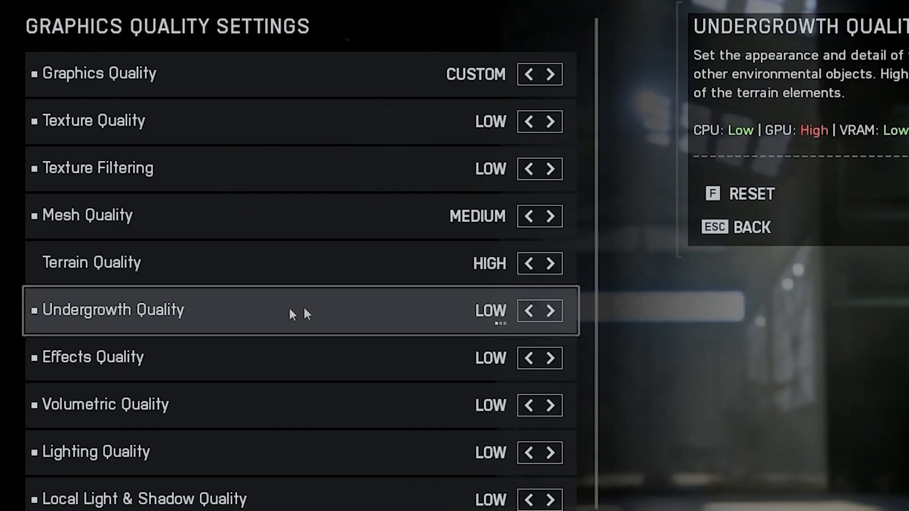
pyautogui.scroll(-3)
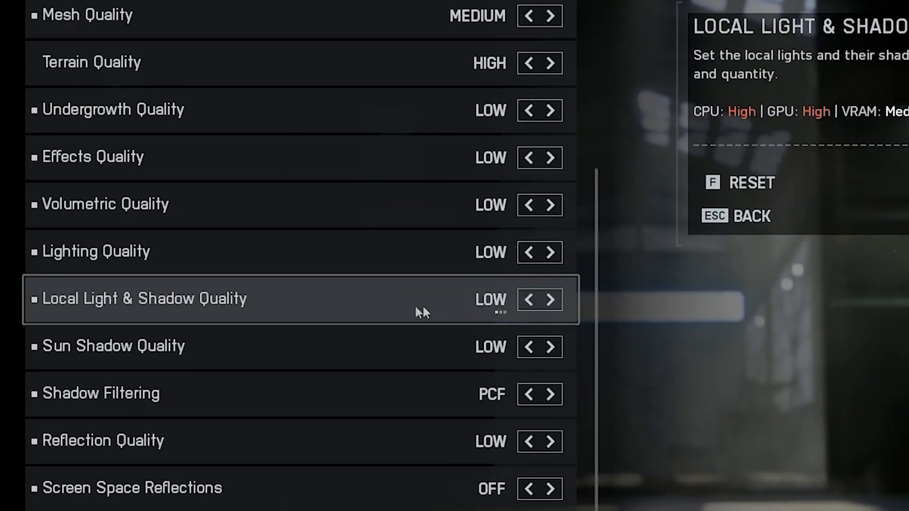
pyautogui.moveTo(437, 312)
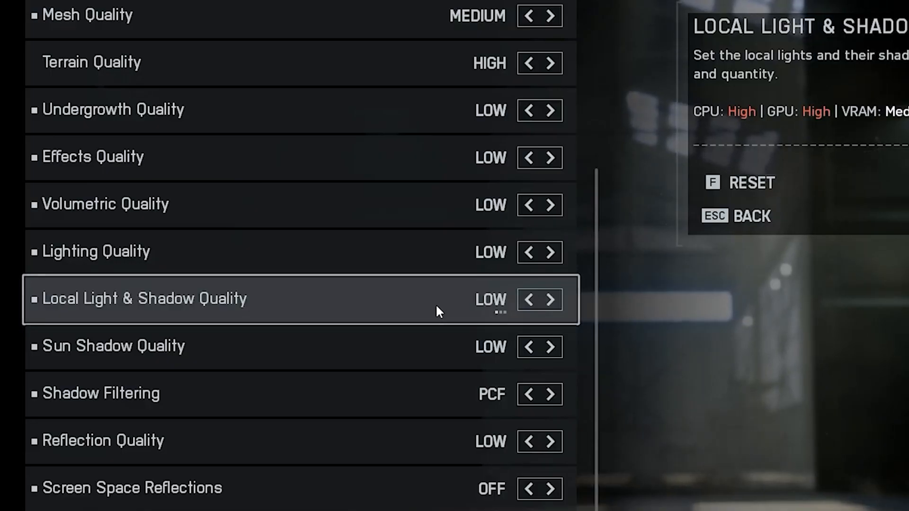
pyautogui.moveTo(421, 313)
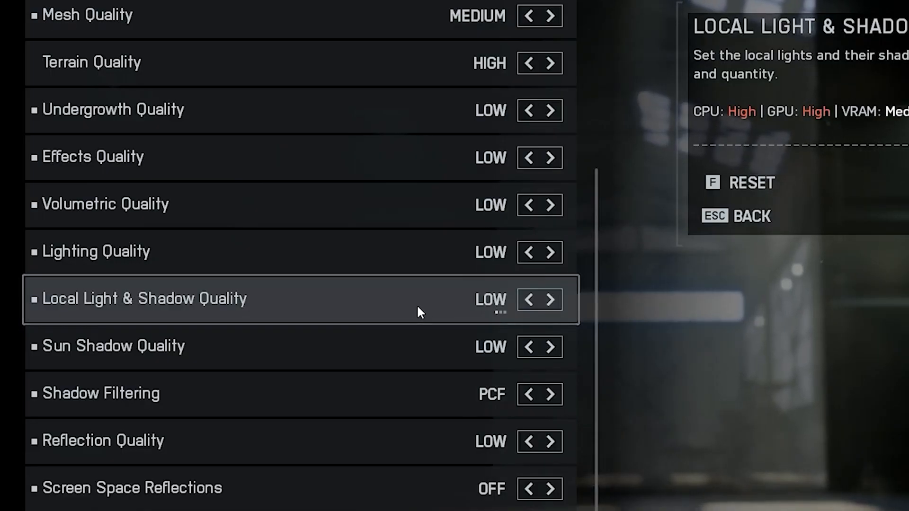
pyautogui.click(552, 299)
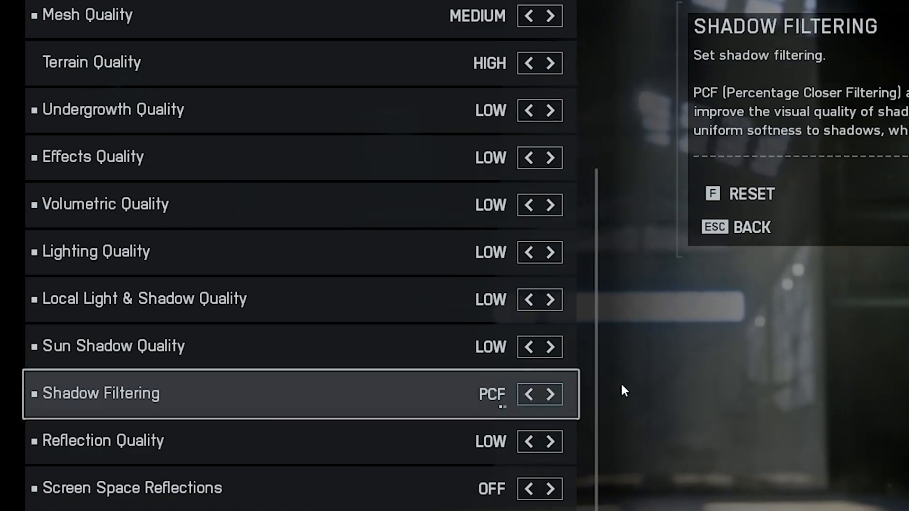
pyautogui.moveTo(461, 405)
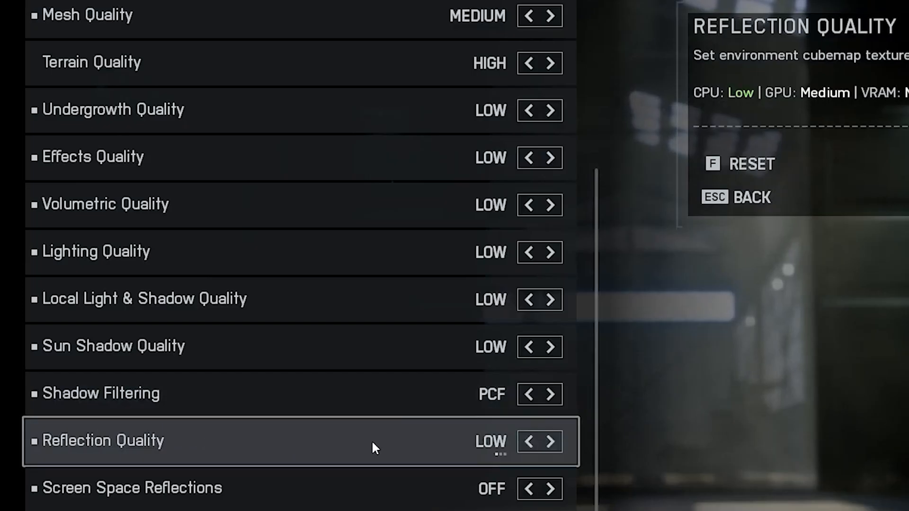
pyautogui.moveTo(318, 495)
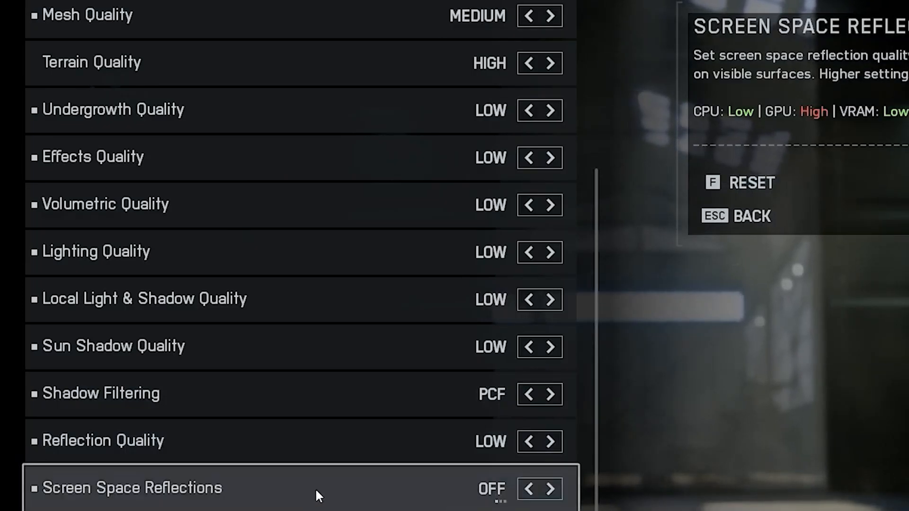
pyautogui.moveTo(373, 506)
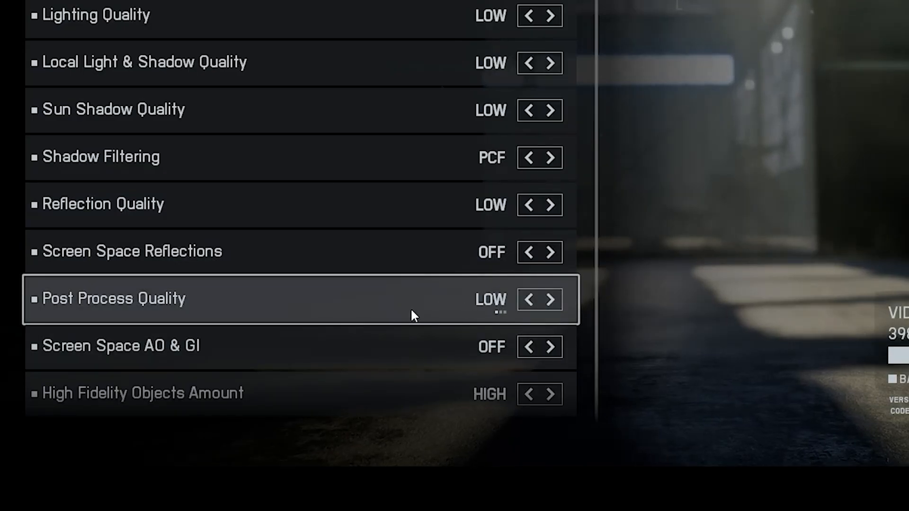
pyautogui.moveTo(464, 313)
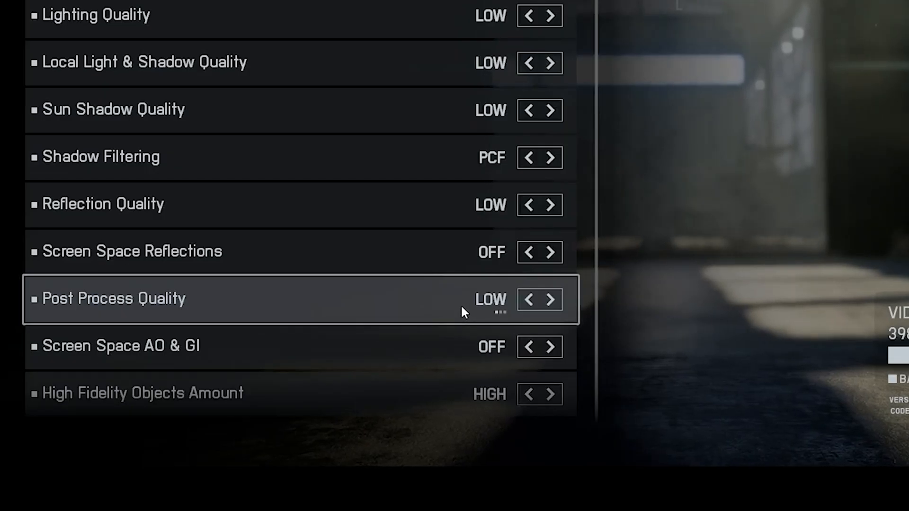
pyautogui.moveTo(209, 346)
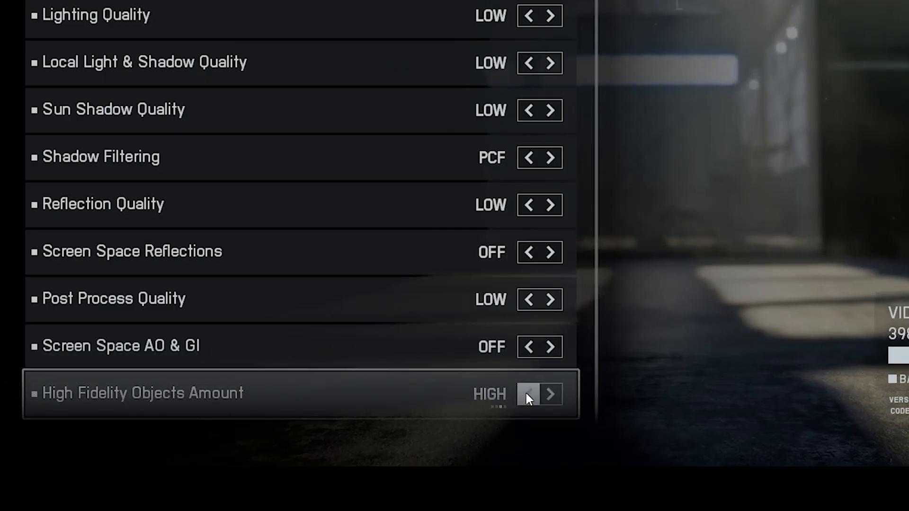
pyautogui.click(528, 395)
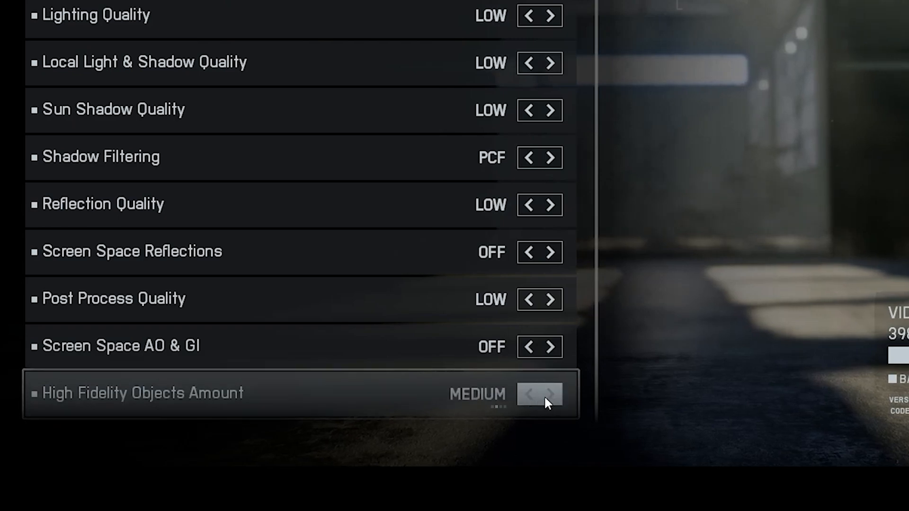
pyautogui.click(552, 394)
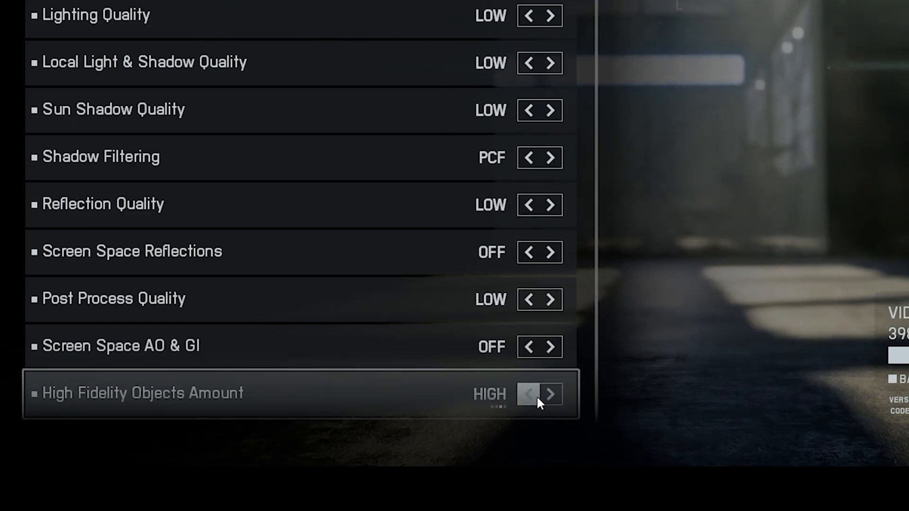
pyautogui.click(529, 395)
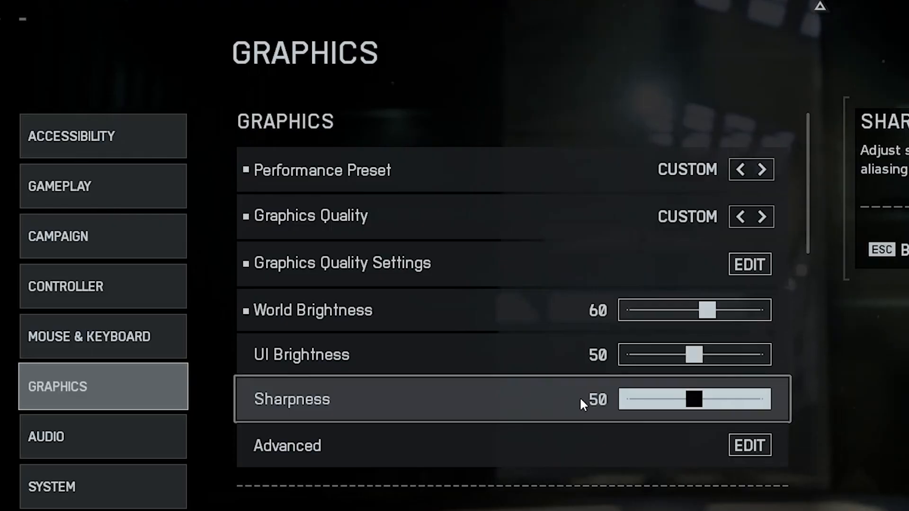
# Open Advanced graphics settings and change Anti-Aliasing from TAA to DLAA
pyautogui.click(749, 446)
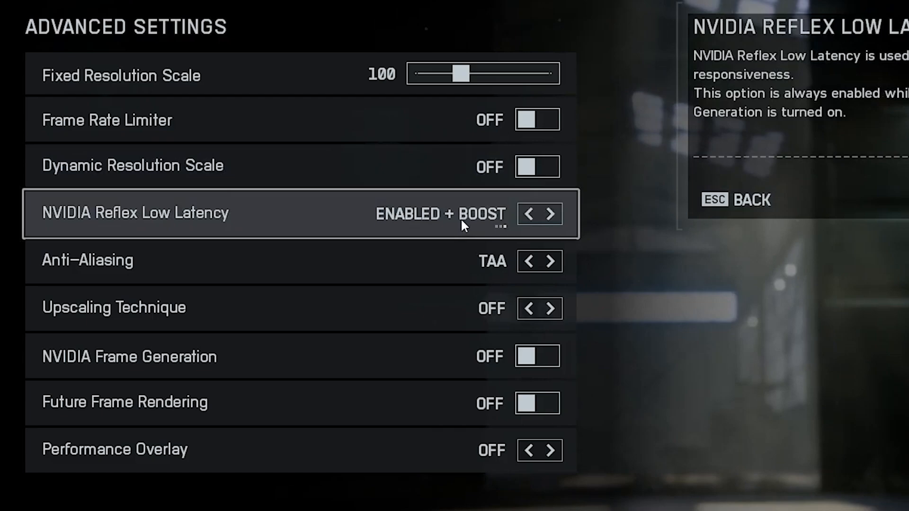
pyautogui.moveTo(423, 220)
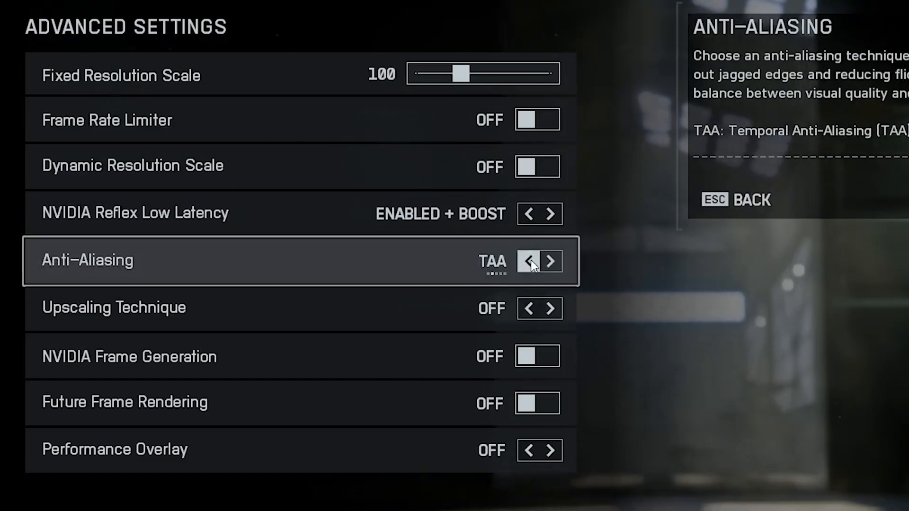
pyautogui.click(550, 261)
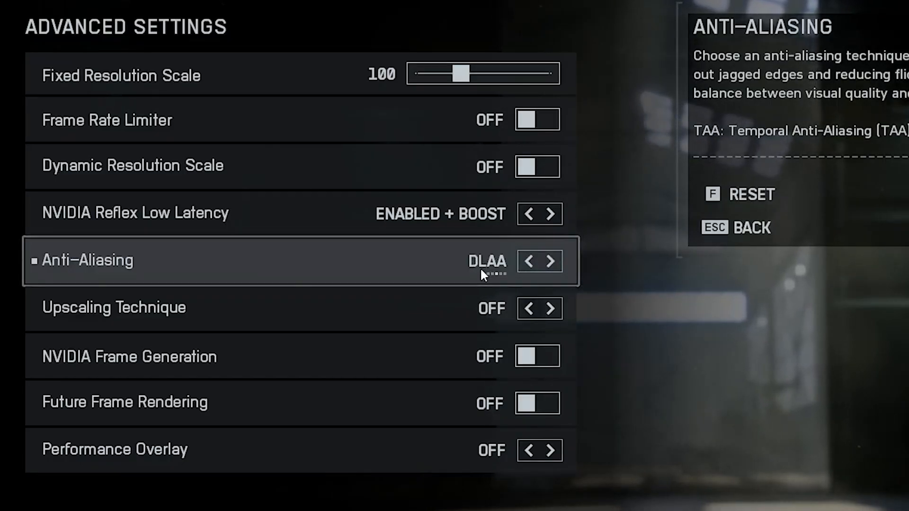
pyautogui.moveTo(404, 369)
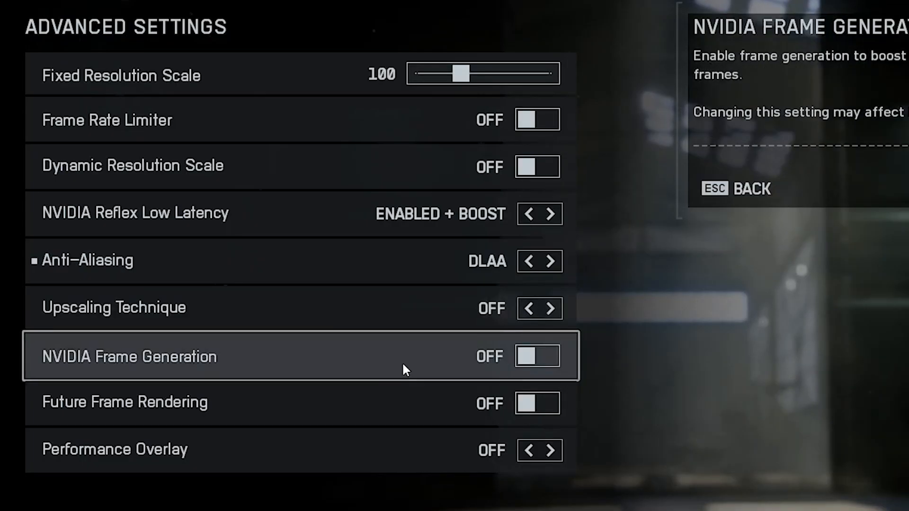
pyautogui.moveTo(422, 354)
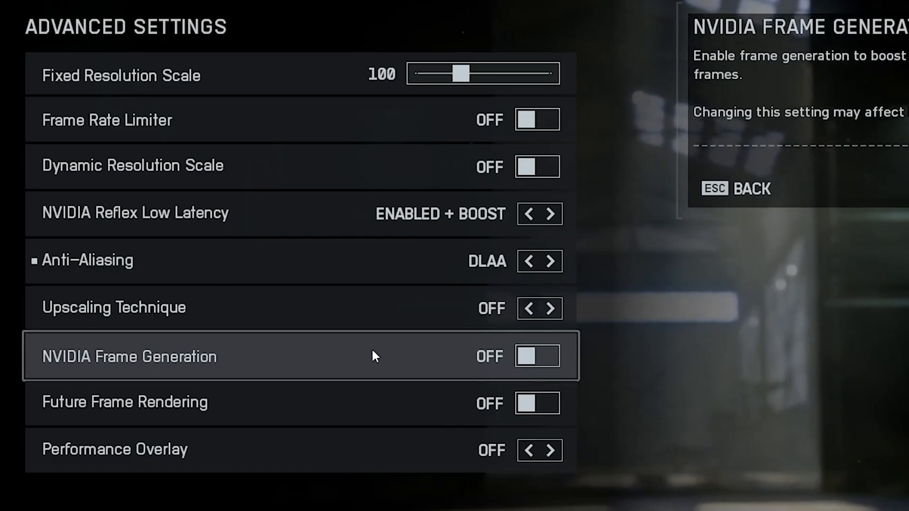
pyautogui.moveTo(365, 354)
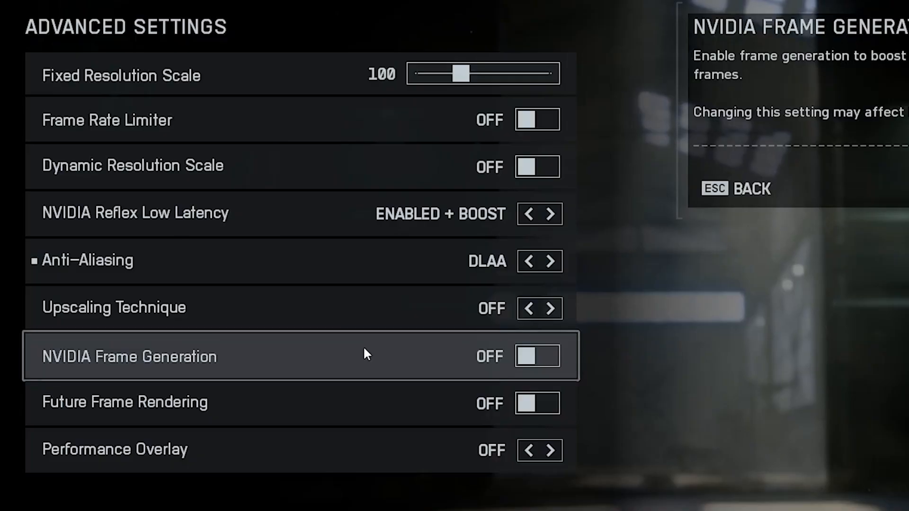